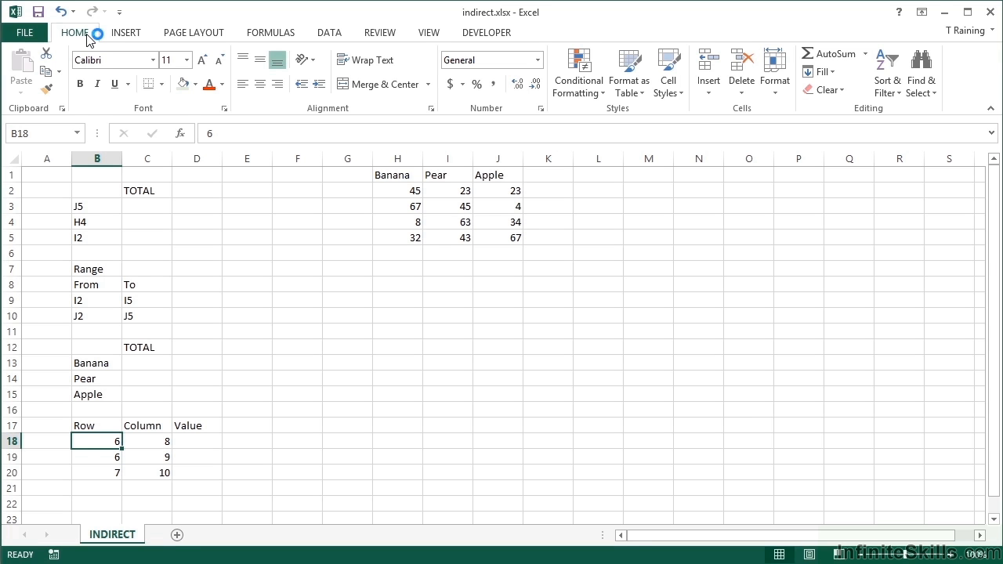
mouse_move(96, 38)
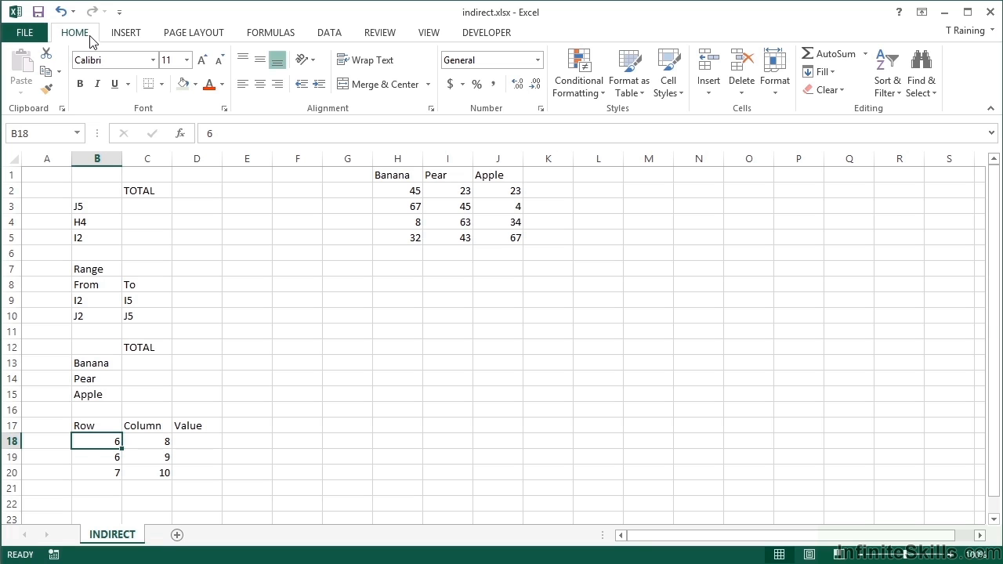
mouse_move(100, 206)
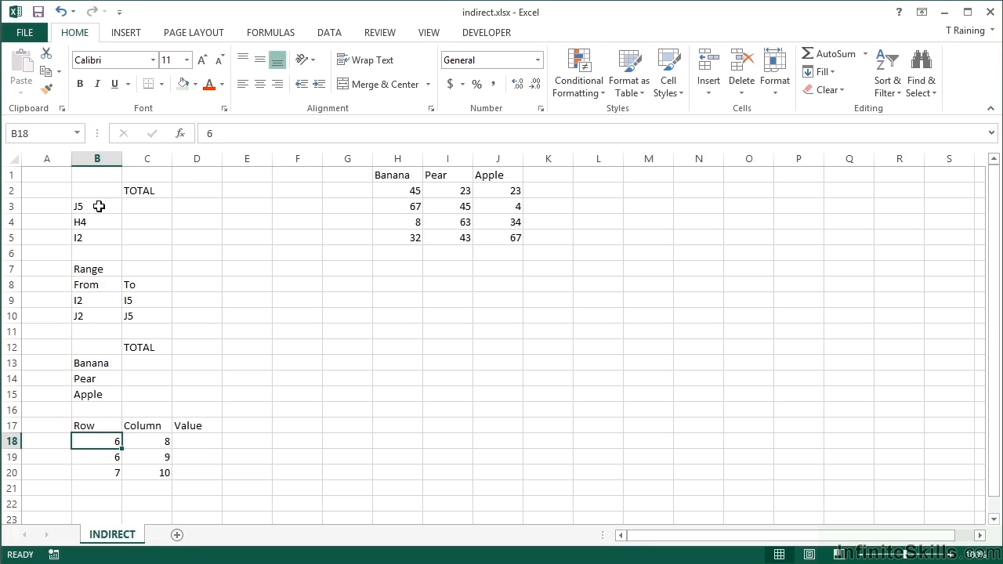
Enter =B3 in C3 to show the text J5, check J5's value, and reopen C3
click(97, 237)
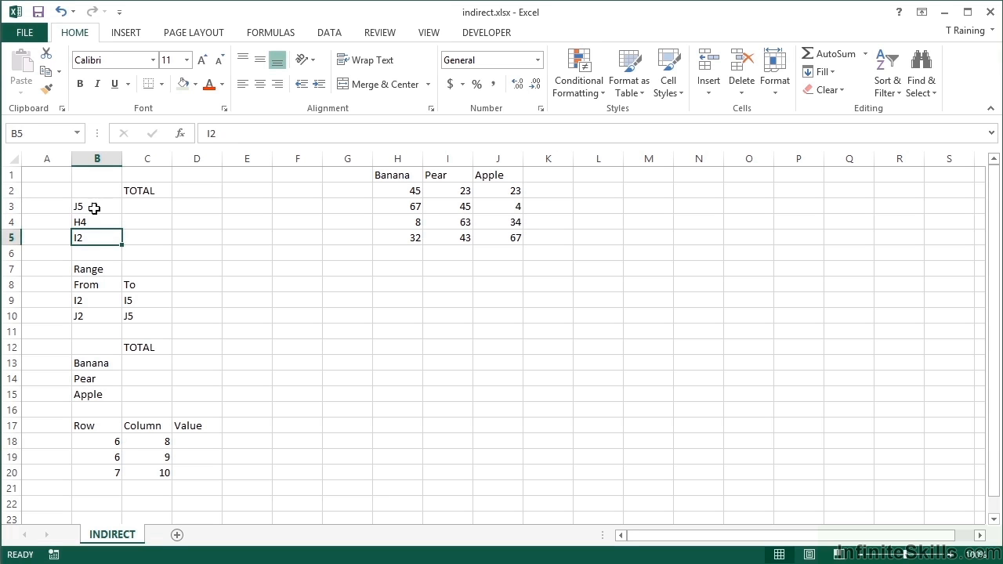
click(146, 206)
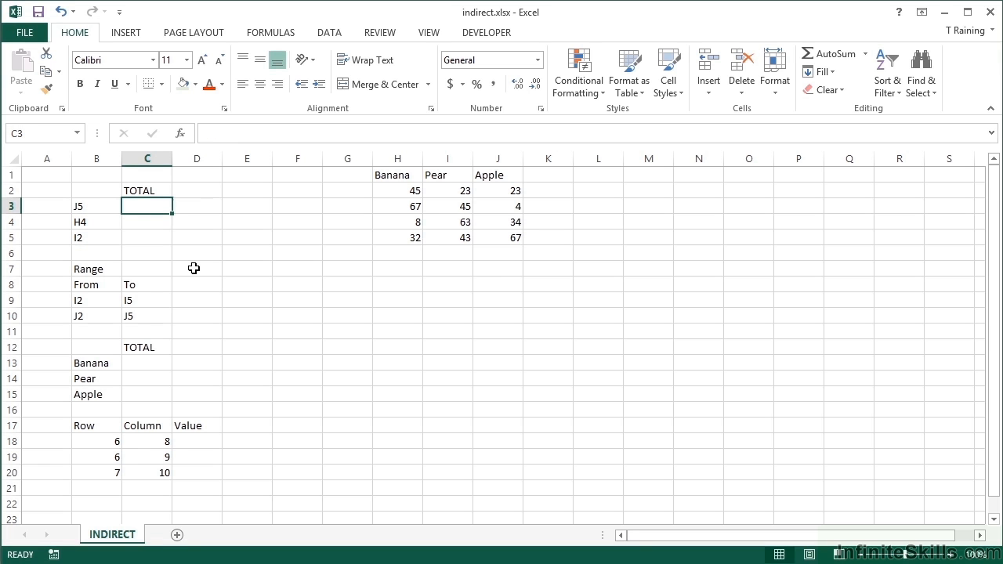
text(=B3)
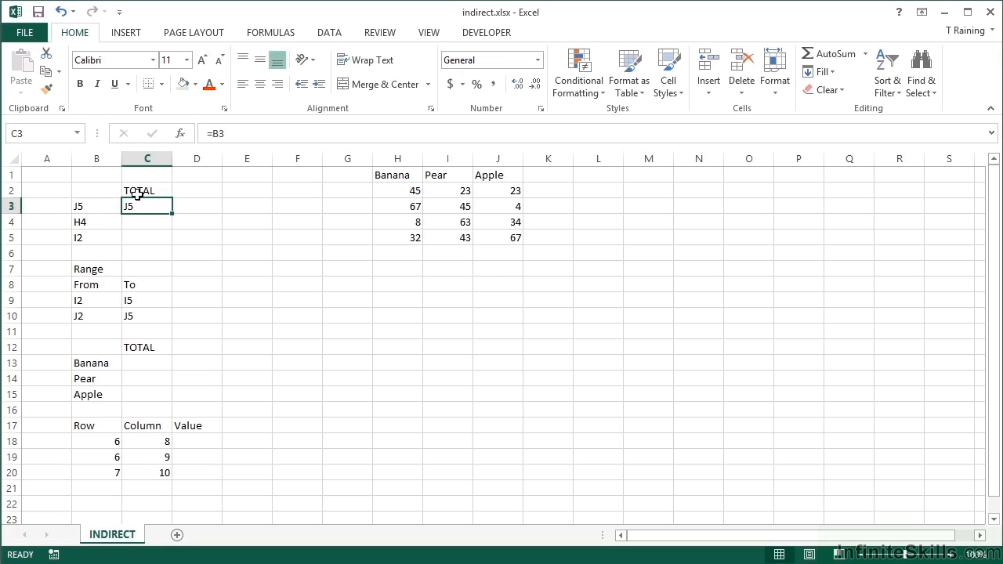
mouse_move(89, 207)
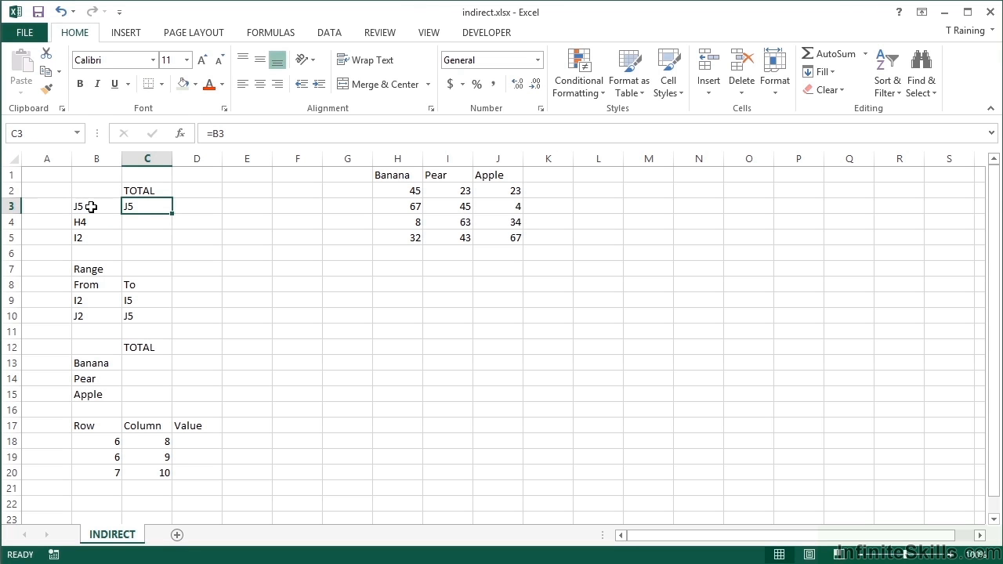
mouse_move(123, 217)
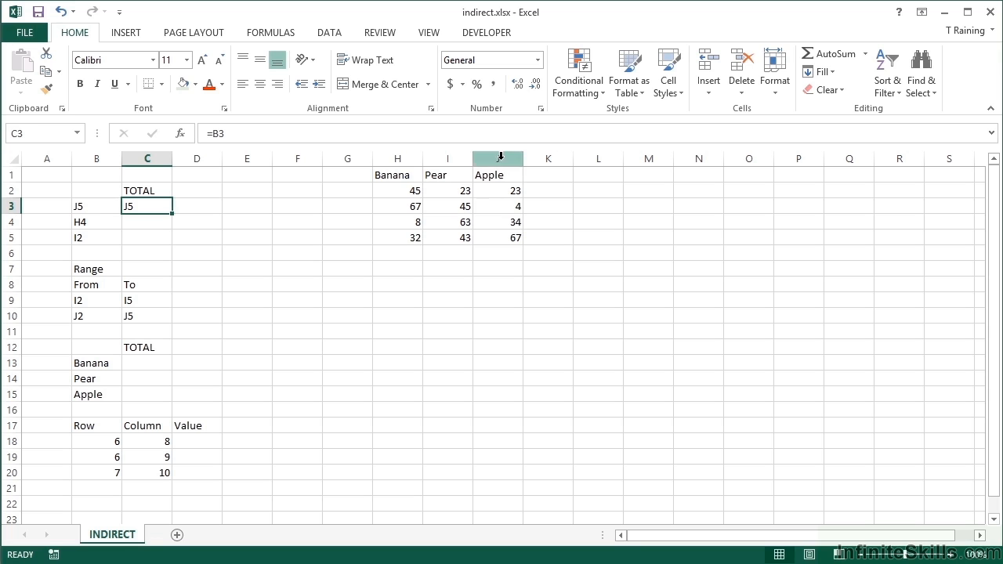
click(498, 237)
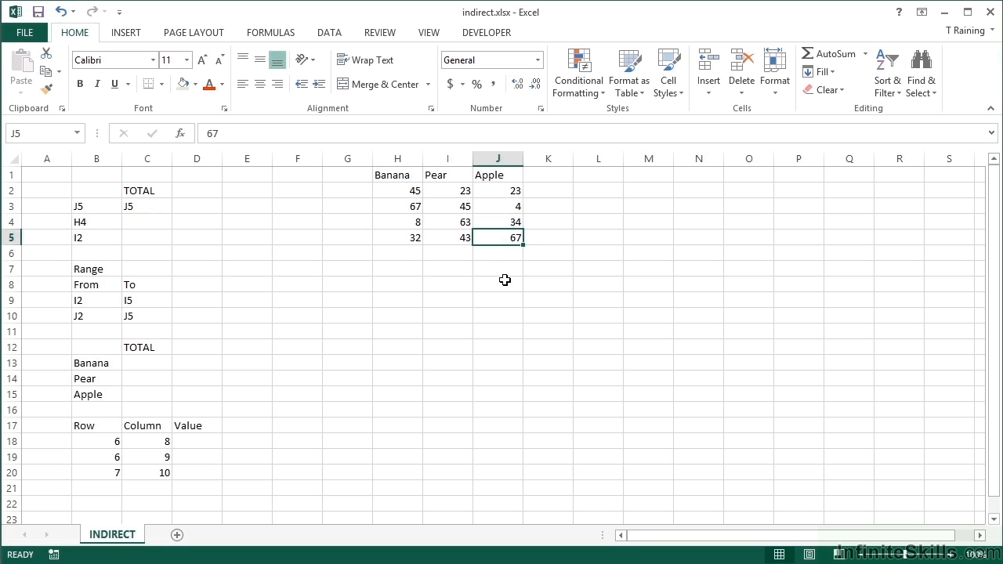
click(146, 206)
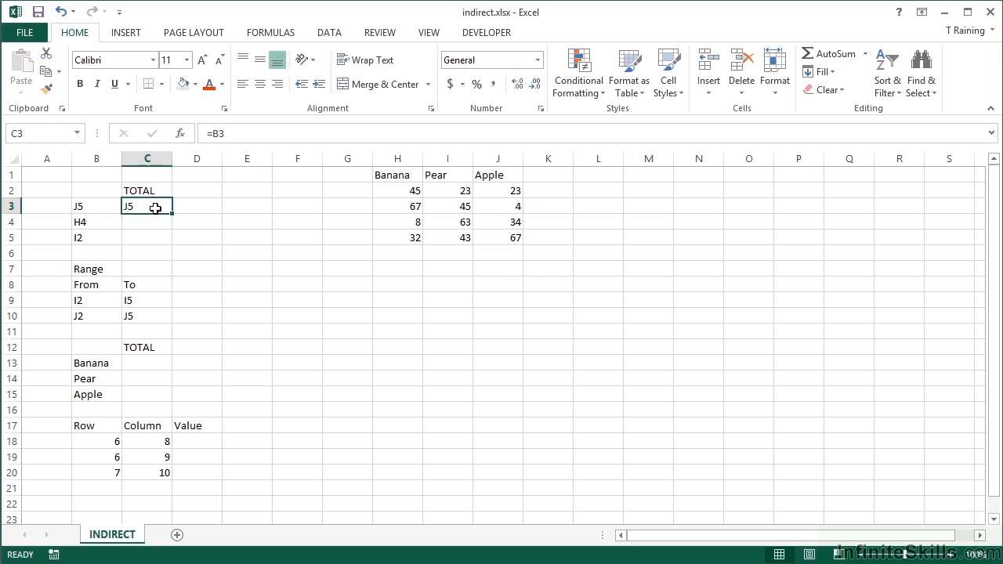
double_click(147, 206)
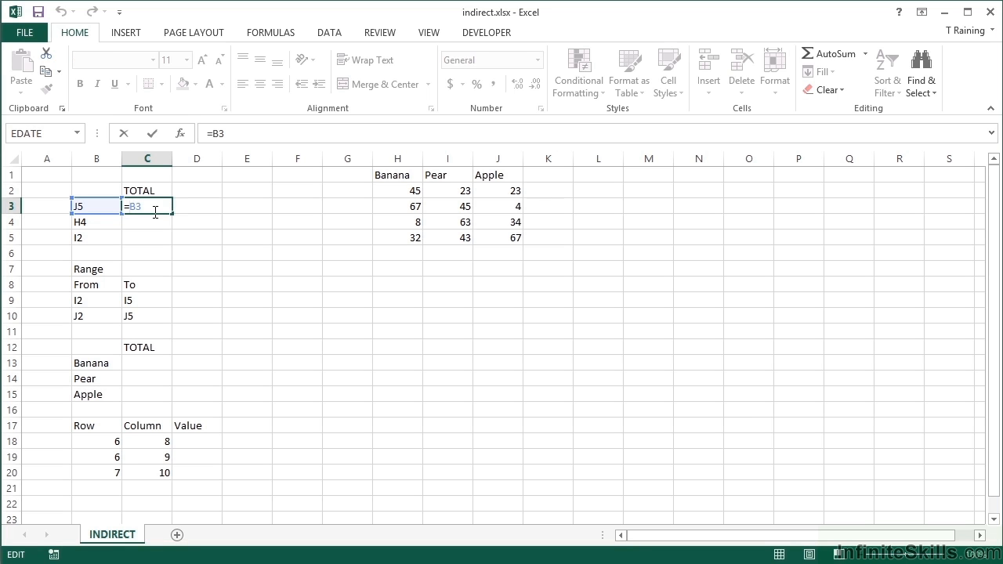
Change C3 to =INDIRECT(B3) so it returns 67 from J5
text(indirect()
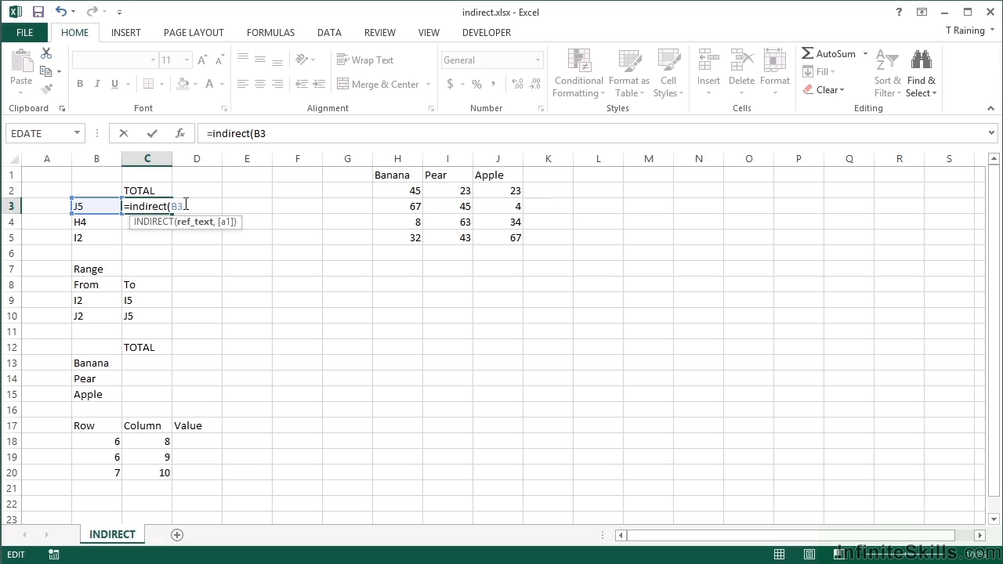
text())
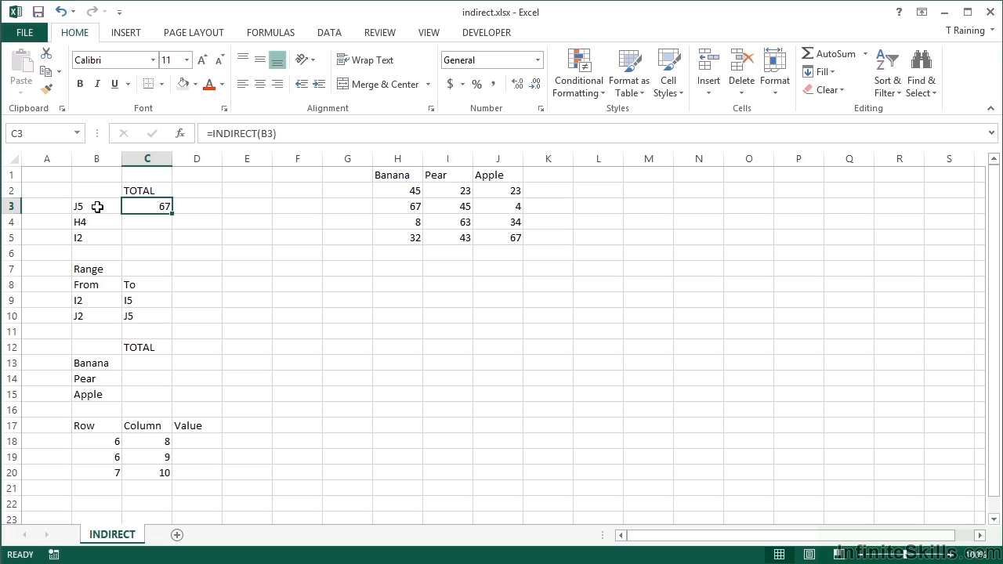
mouse_move(541, 241)
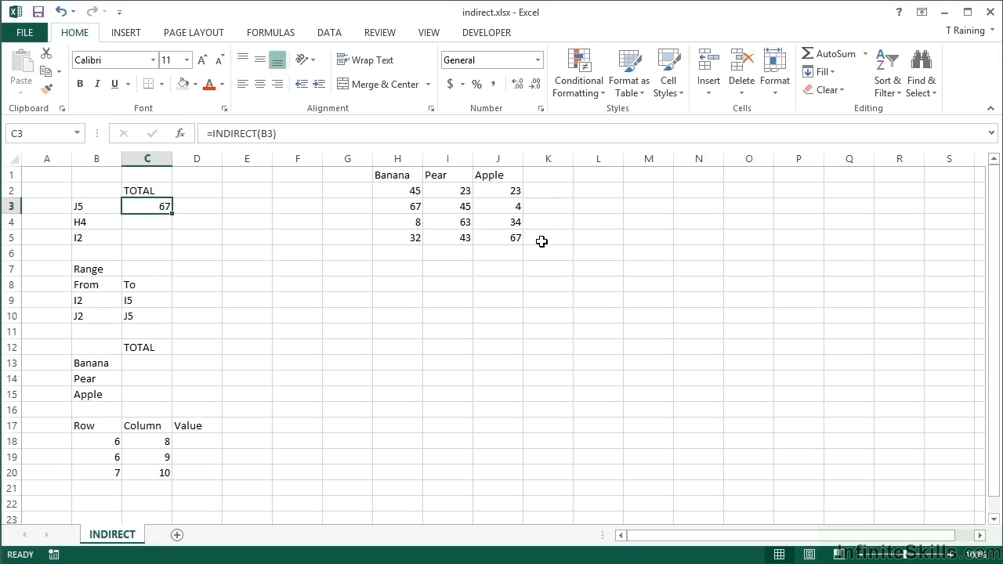
Enter =INDIRECT(B4) in C4 and fill it down to C5, returning 8 and 23
click(147, 222)
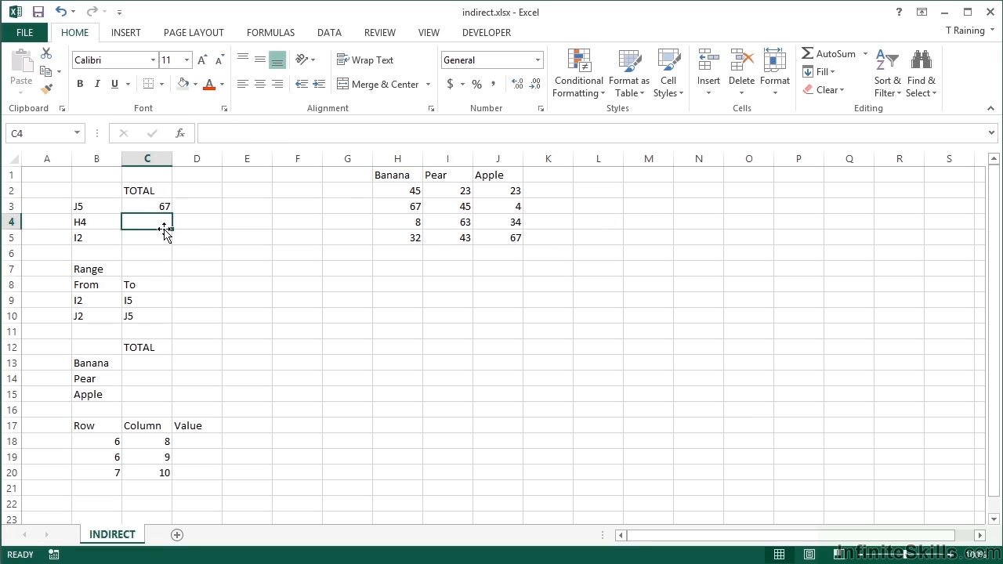
text(=ind)
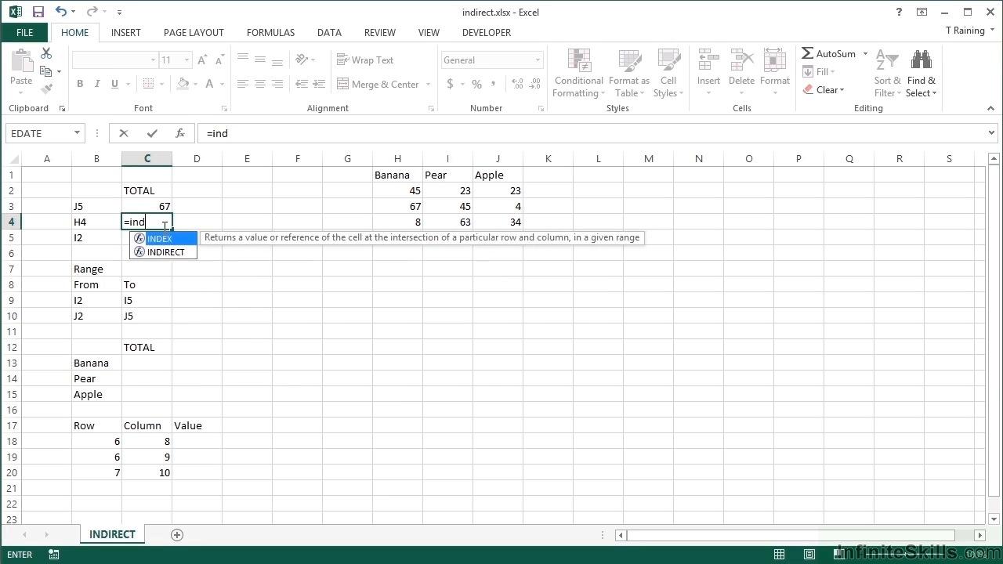
click(95, 221)
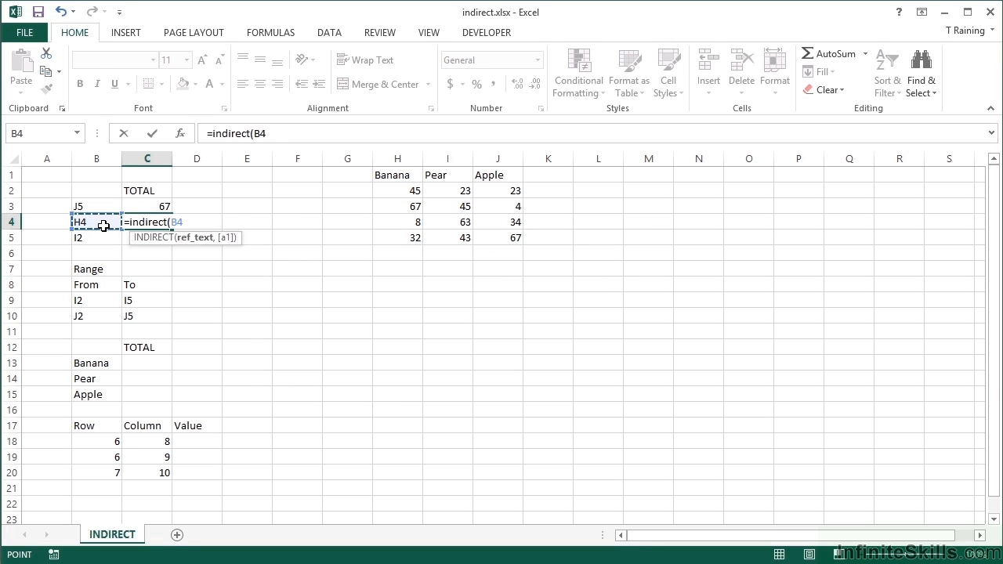
key(Enter)
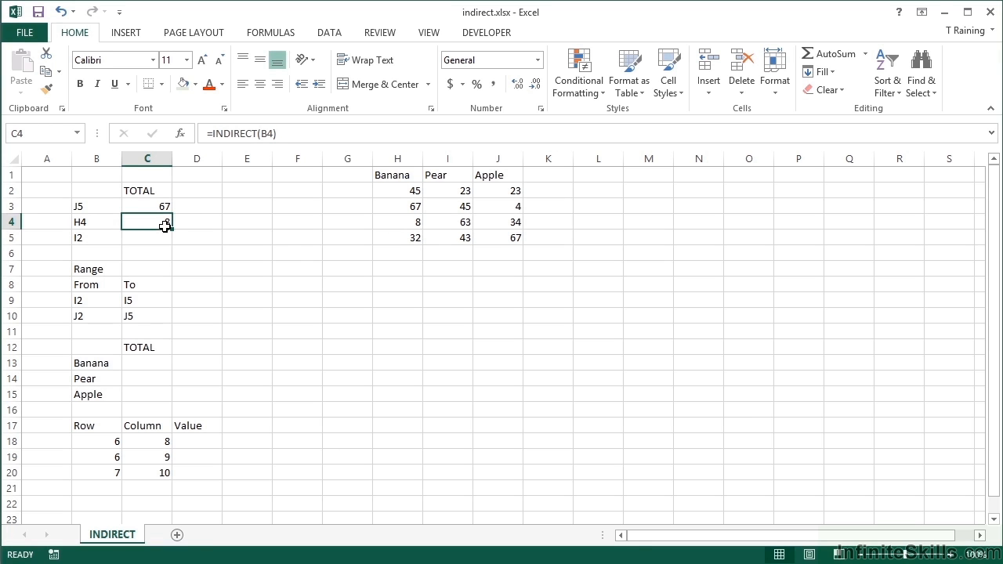
drag(147, 221, 147, 238)
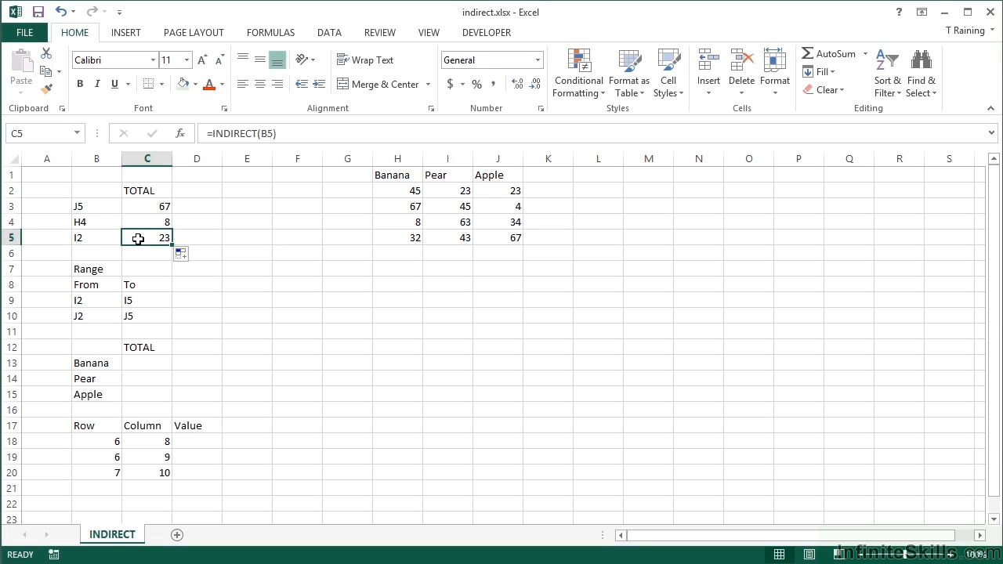
mouse_move(140, 246)
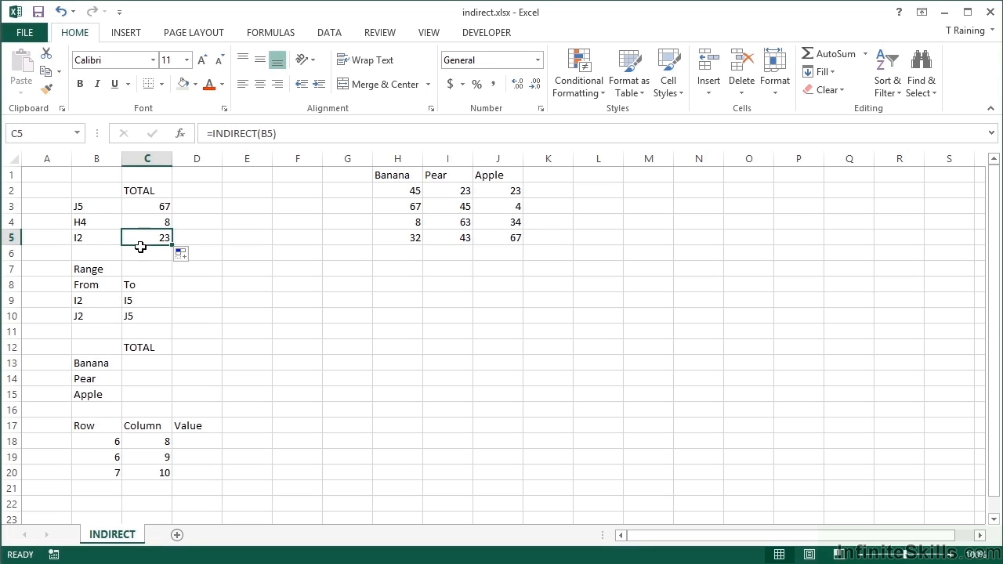
mouse_move(209, 300)
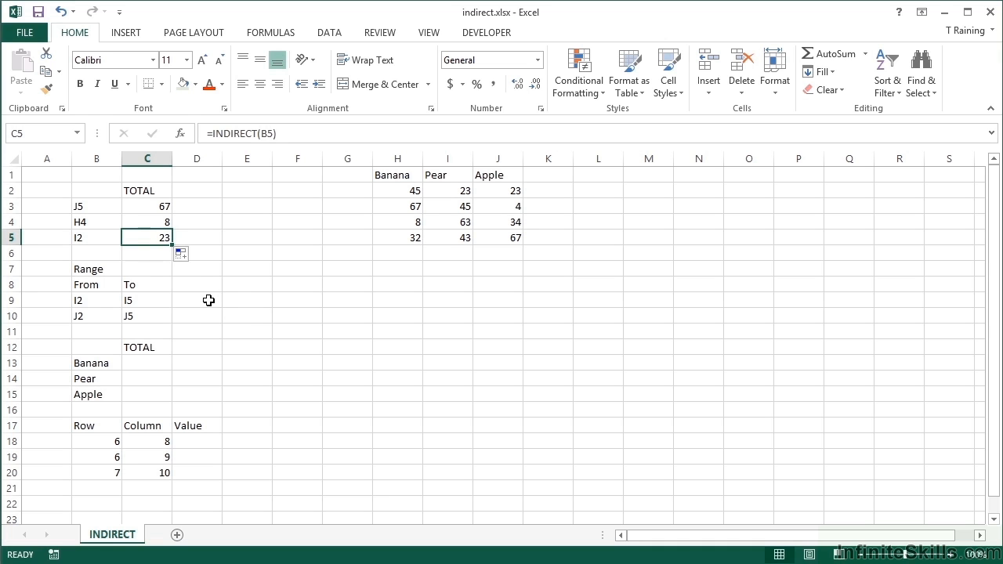
Enter =B9&":"&C9 in D9 to display the range address I2:I5
click(197, 300)
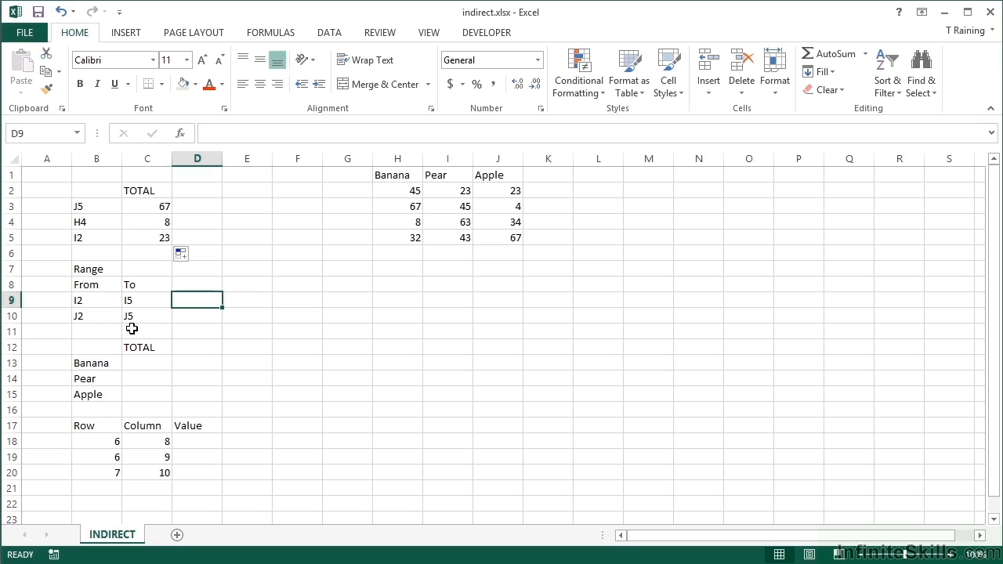
mouse_move(203, 301)
text(=B9)
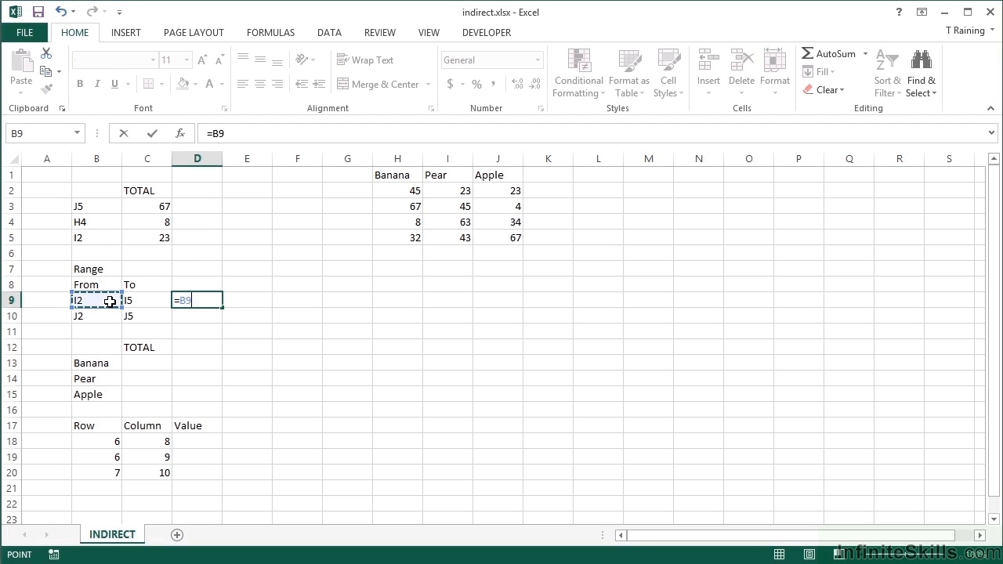
text(&)
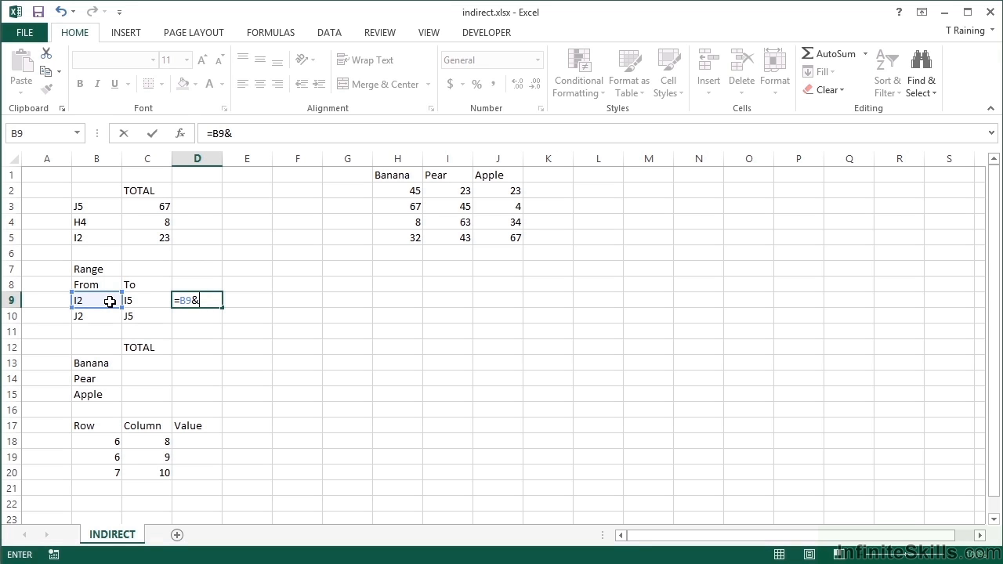
text(":)
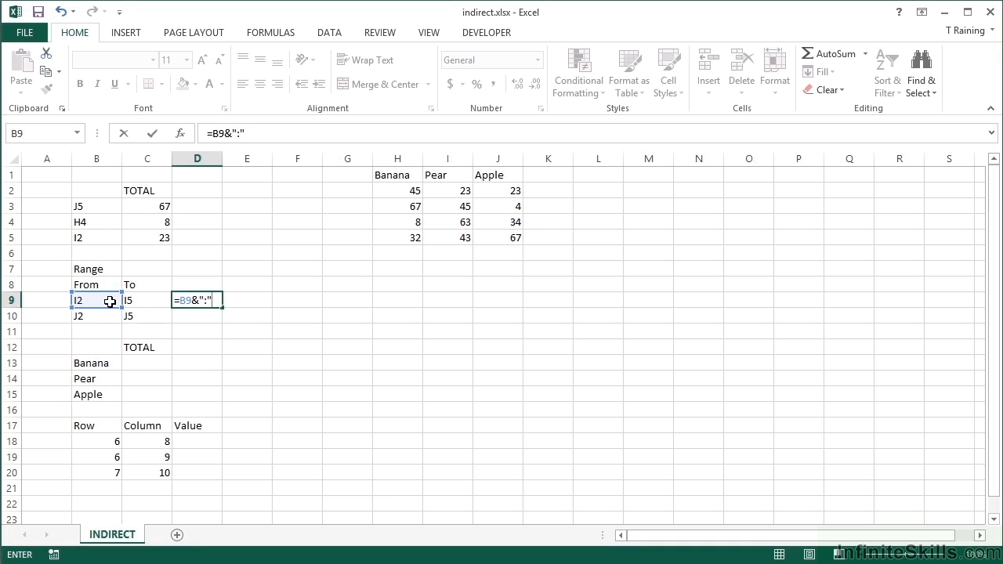
click(146, 300)
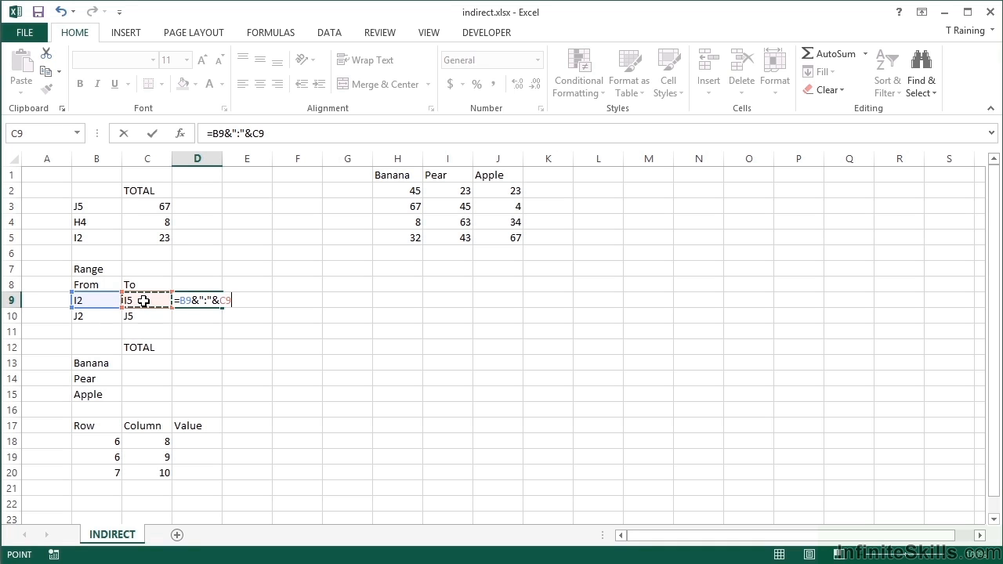
key(Enter)
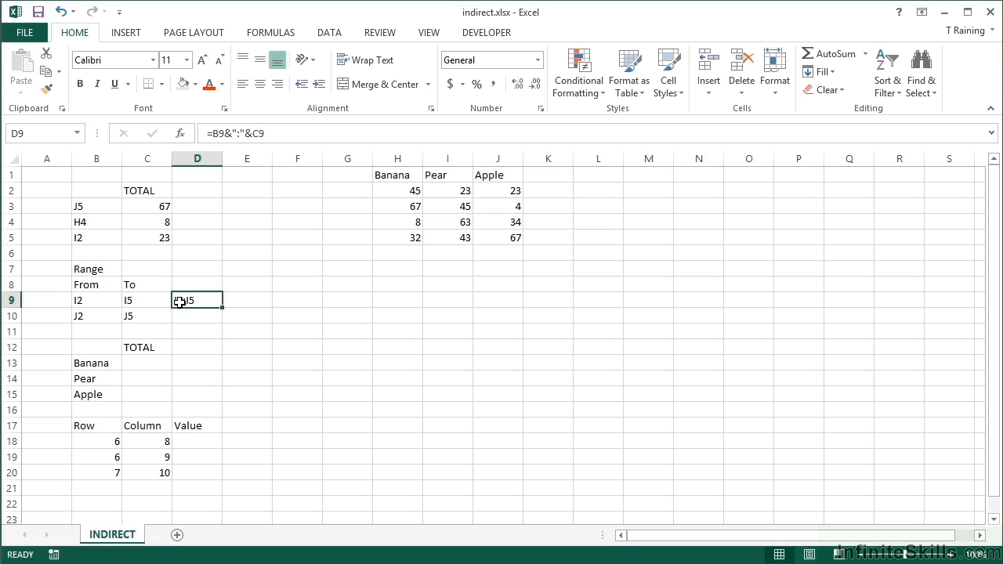
Wrap D9's joined address in INDIRECT, producing #VALUE!, and reopen the formula
double_click(196, 300)
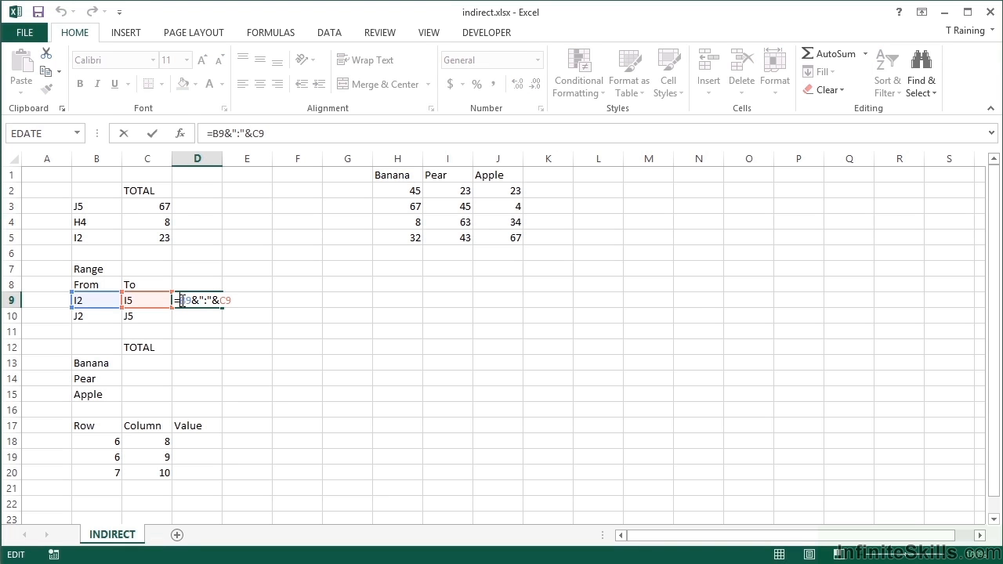
text(indirect()
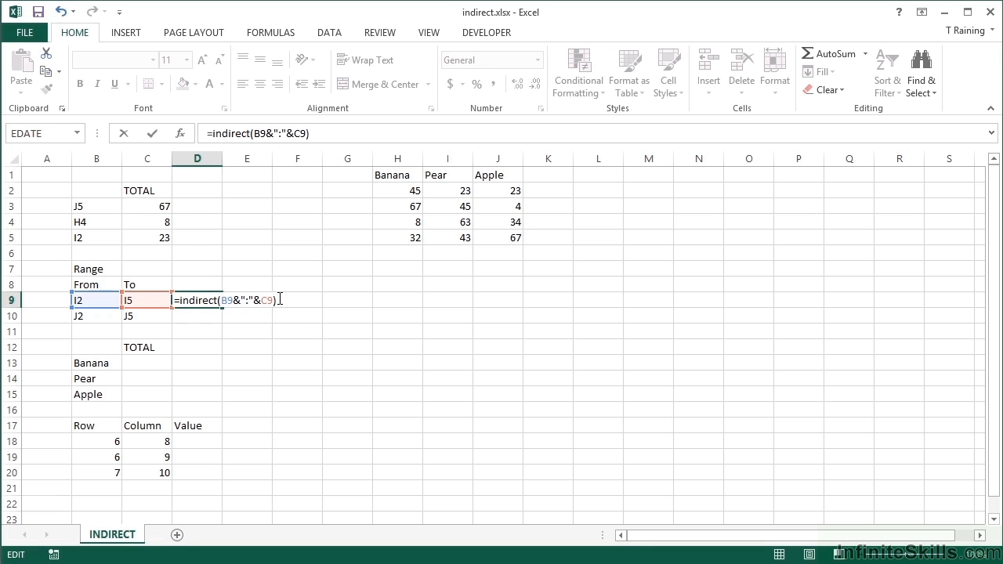
key(Enter)
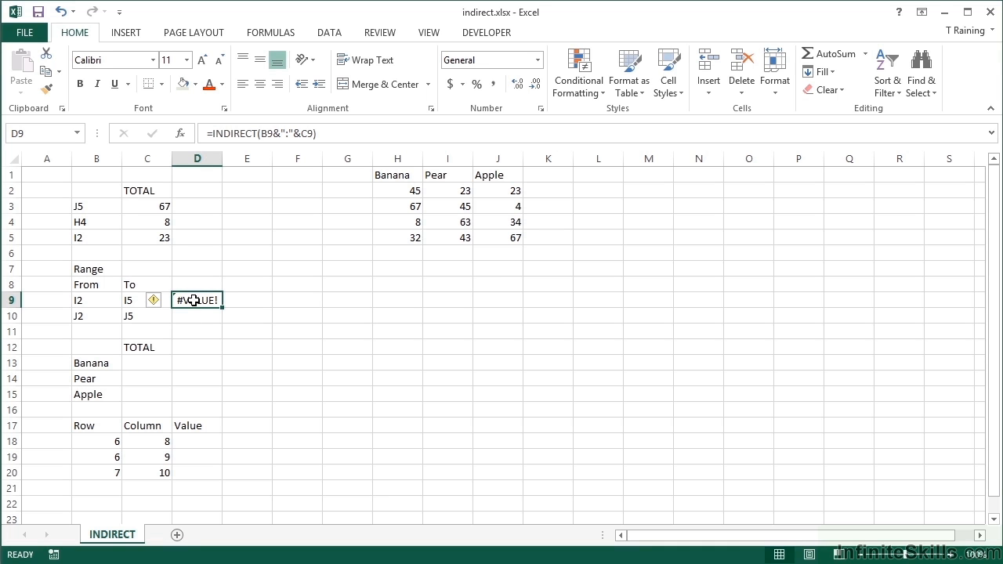
double_click(196, 300)
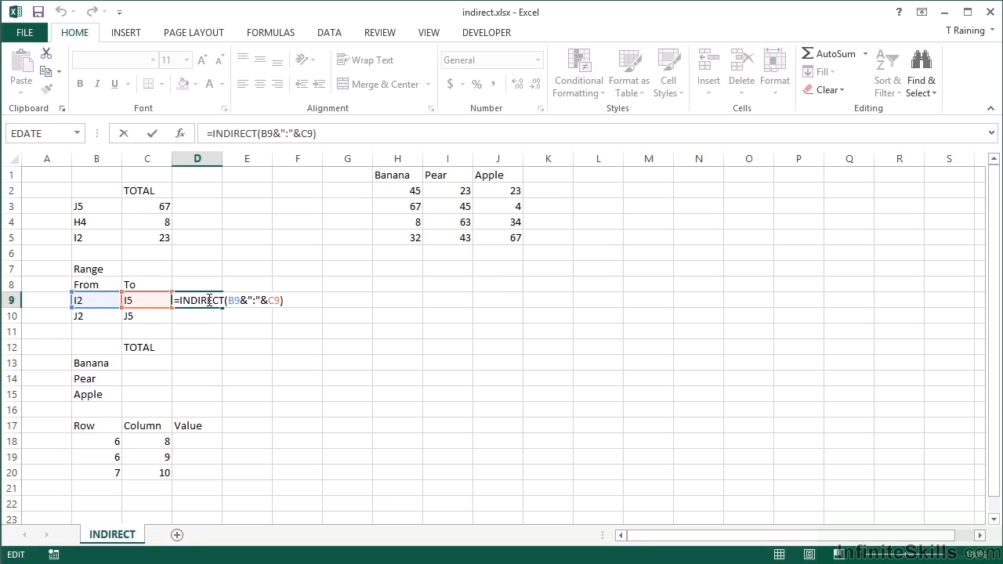
Wrap D9's formula in SUM so it totals I2:I5 to 174, then inspect it
text(sum()
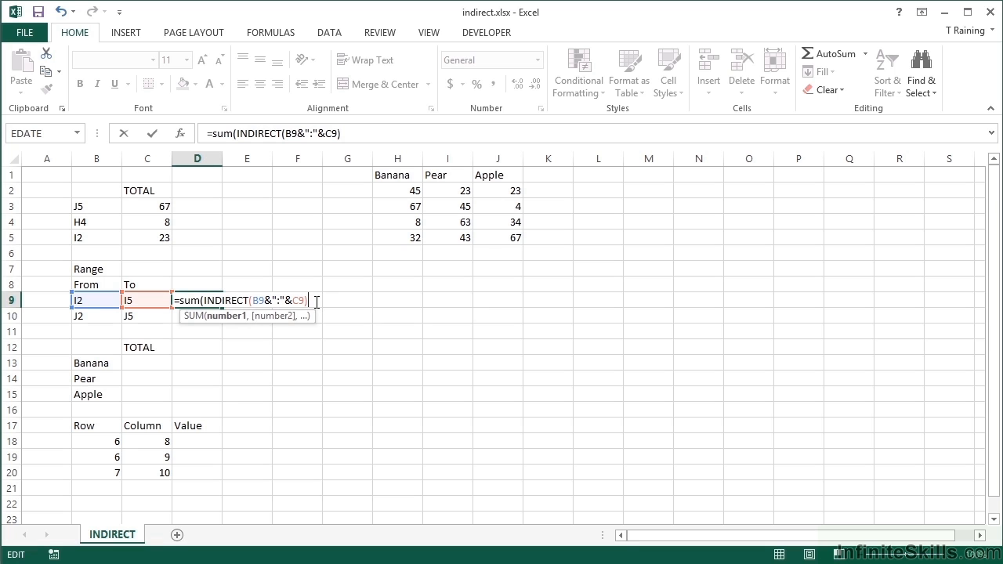
key(Enter)
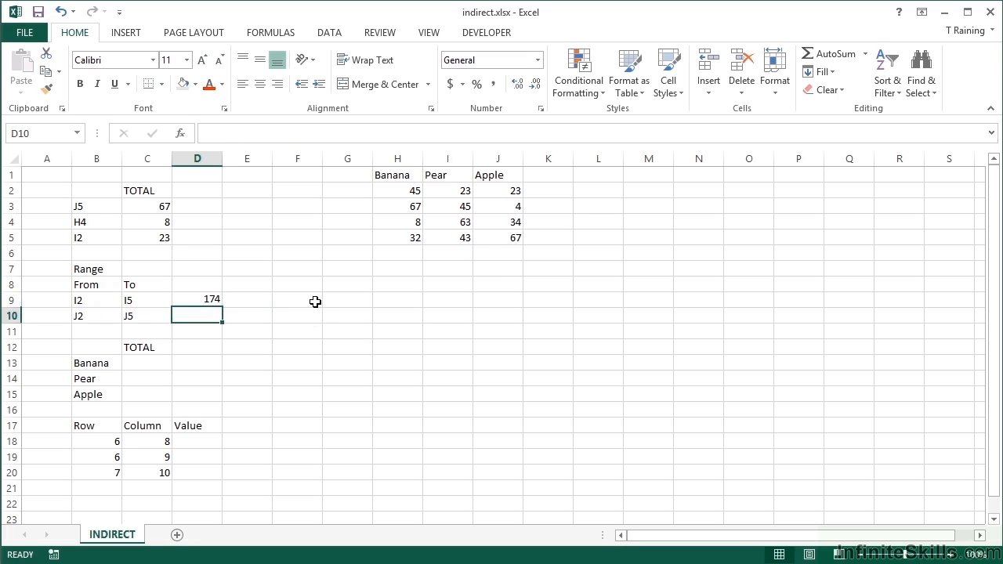
click(196, 299)
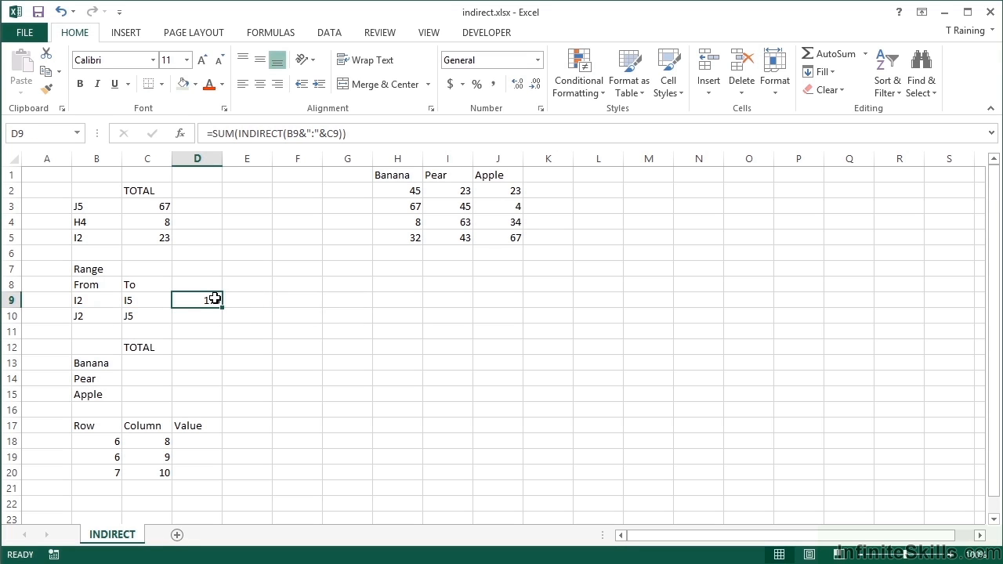
double_click(196, 300)
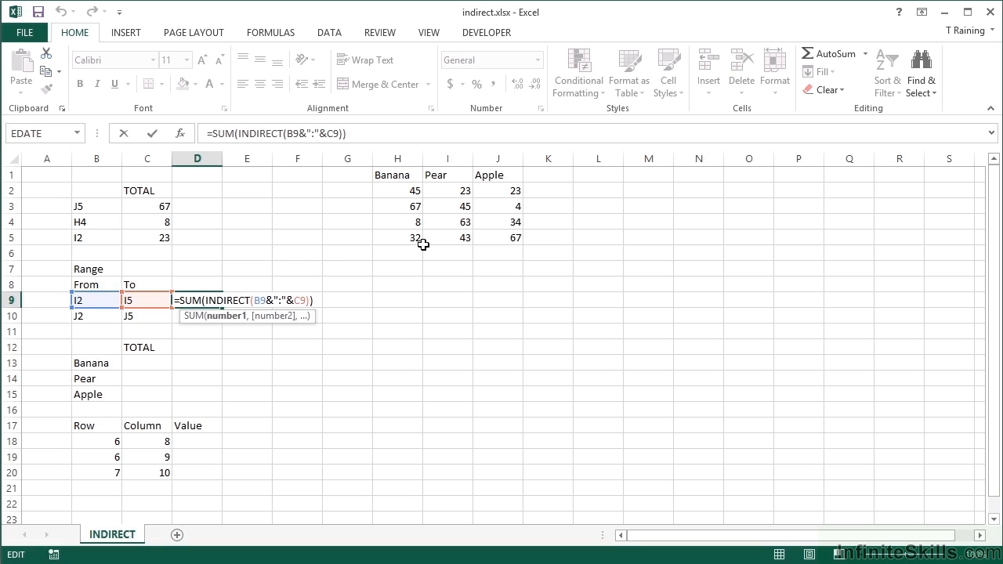
key(Enter)
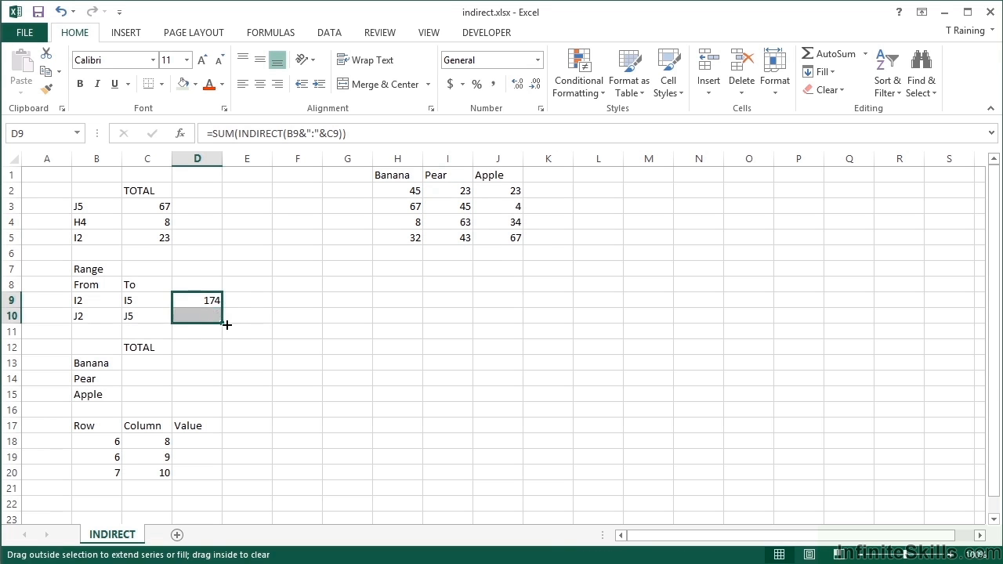
Fill the SUM formula down to D10, giving 128 for J2:J5, and inspect it
drag(228, 304, 200, 316)
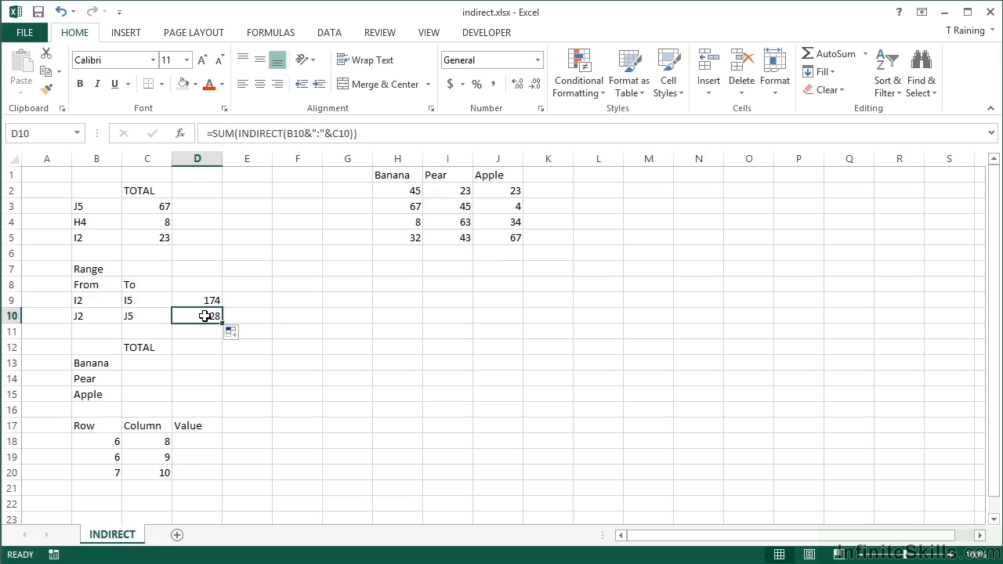
double_click(197, 316)
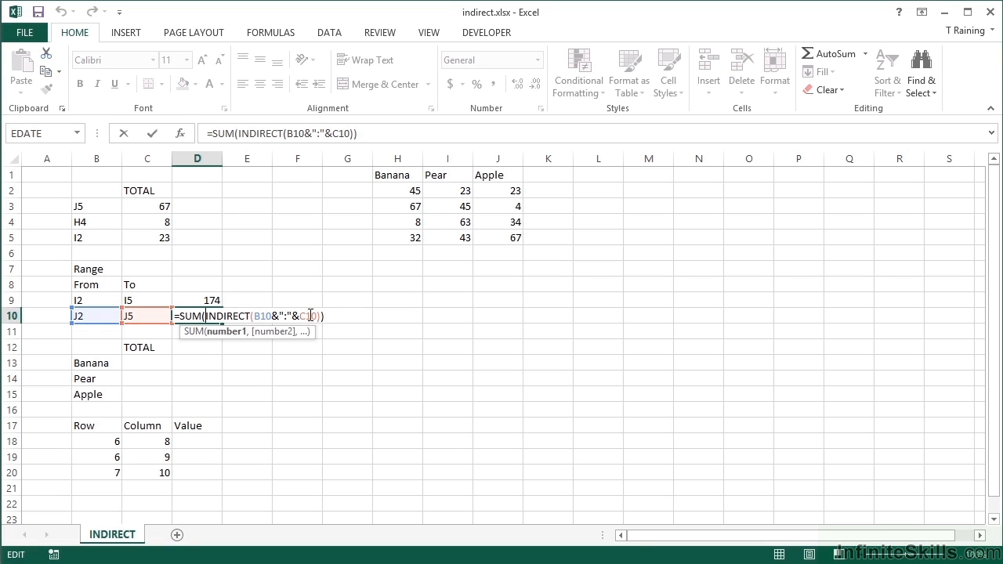
key(Enter)
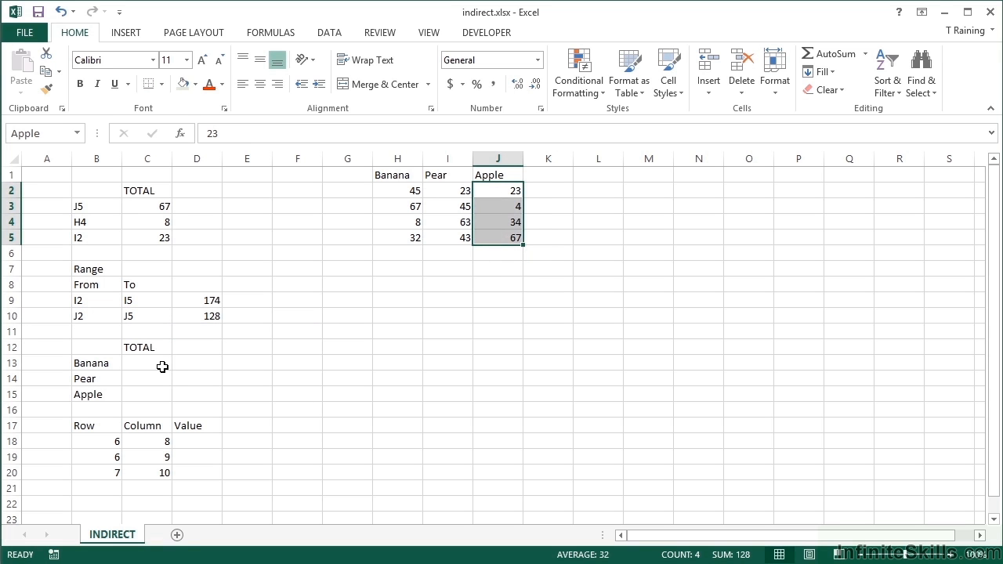
click(147, 363)
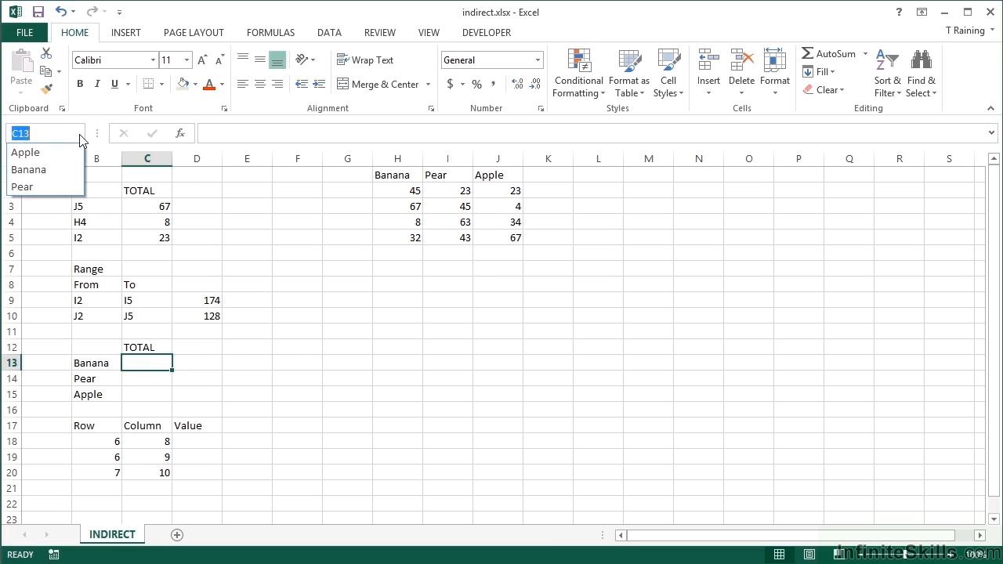
Enter =SUM(INDIRECT(B13)) in C13 to total the Banana named range as 152
click(25, 152)
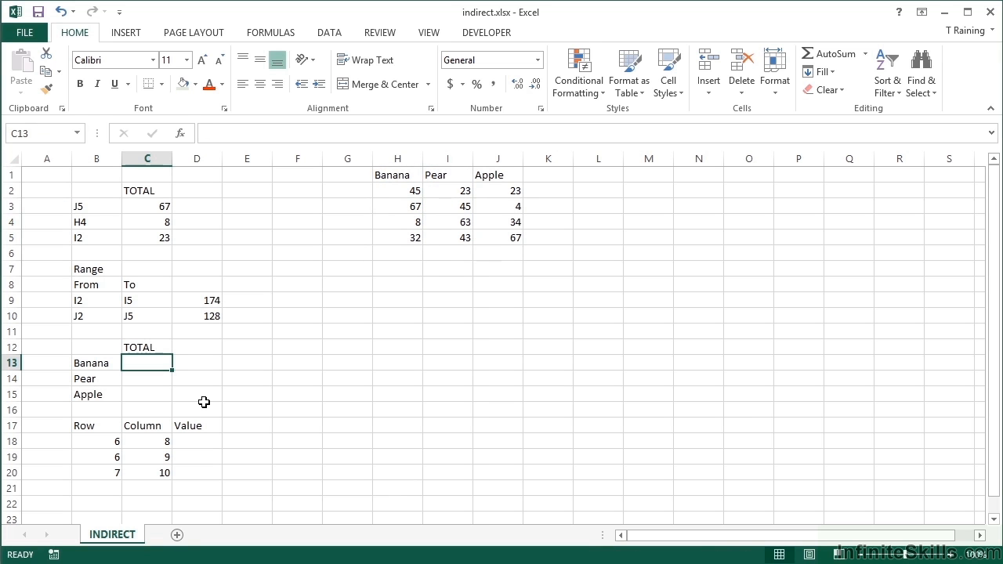
text(=)
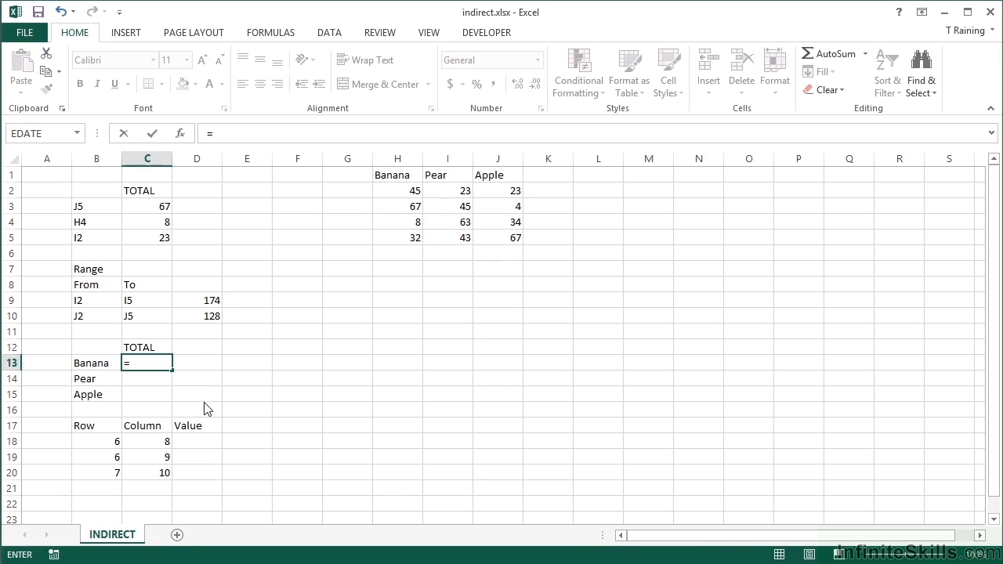
text(sum(indirect()
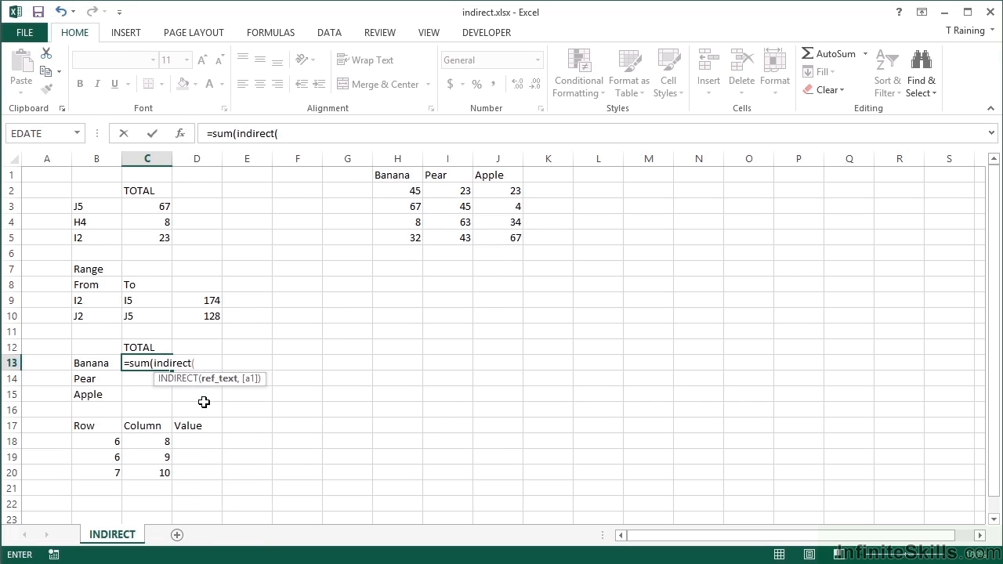
click(91, 363)
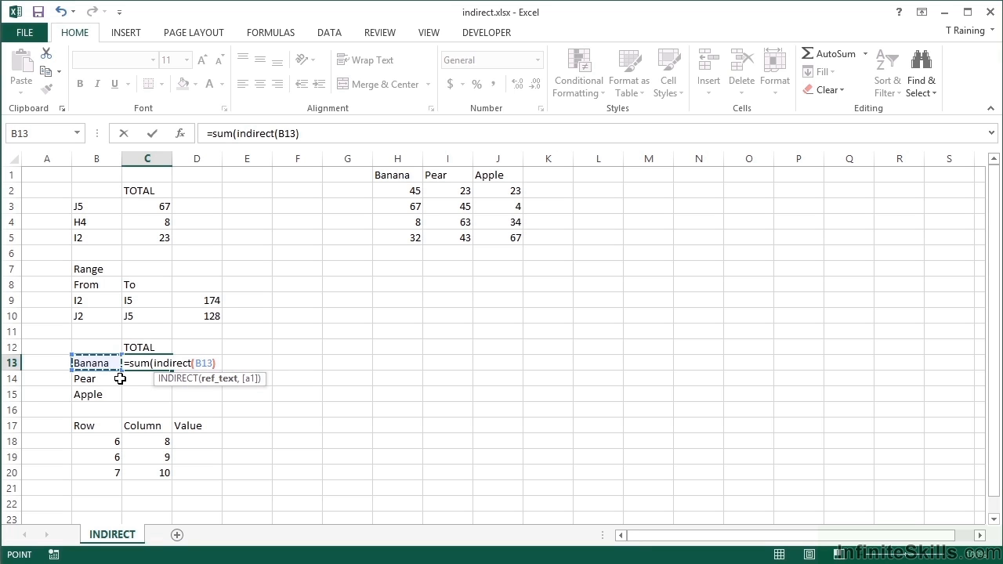
text())
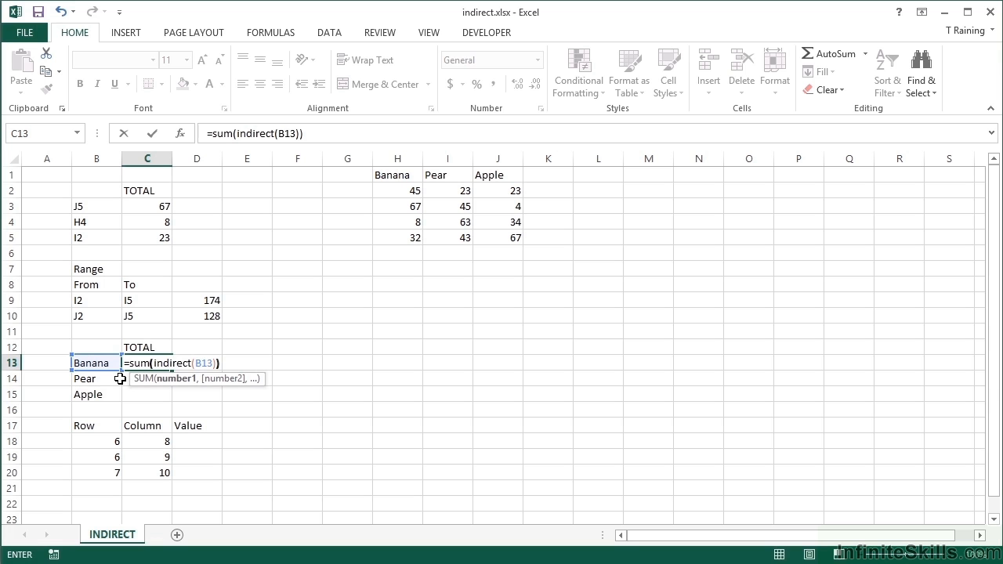
key(Enter)
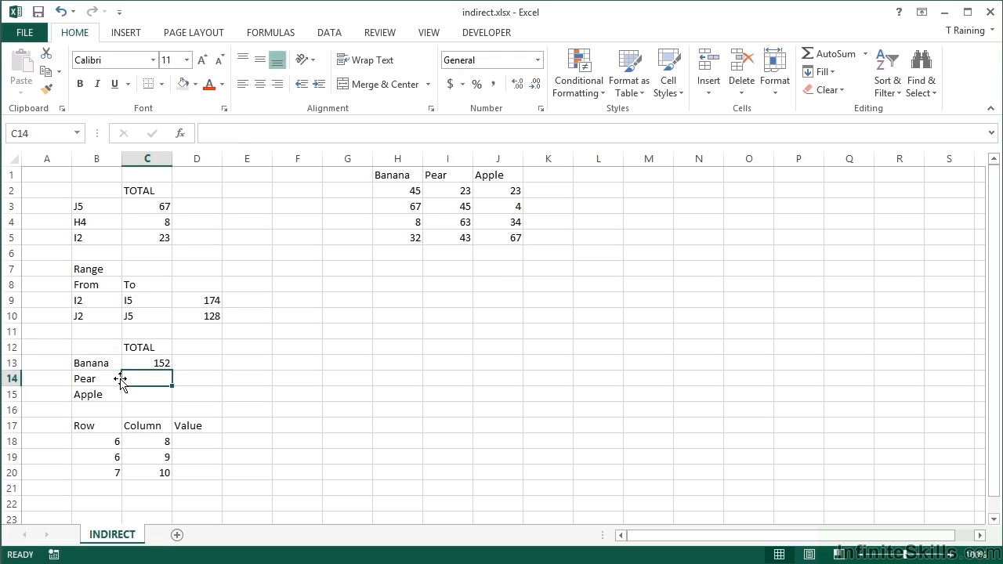
click(147, 363)
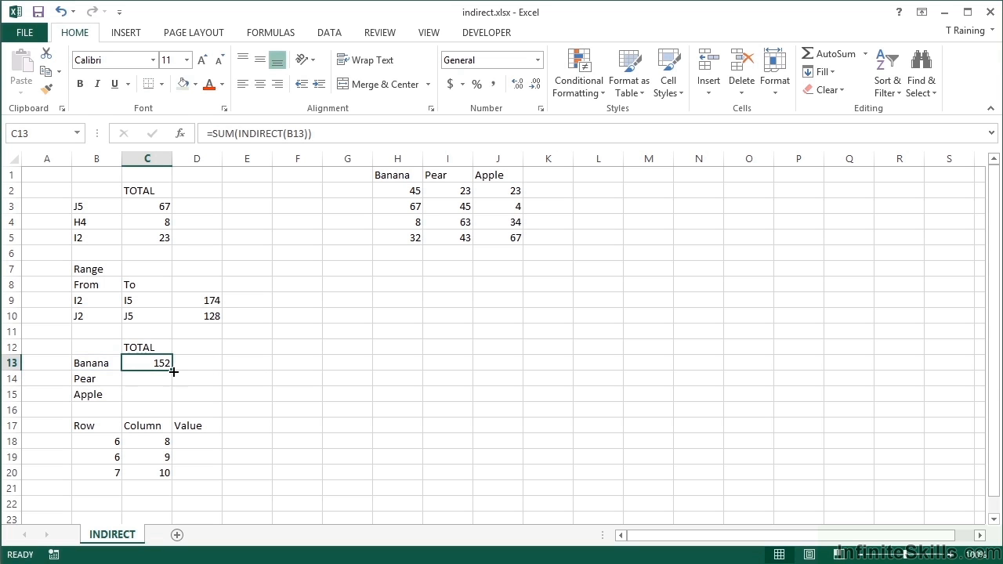
drag(174, 372, 147, 394)
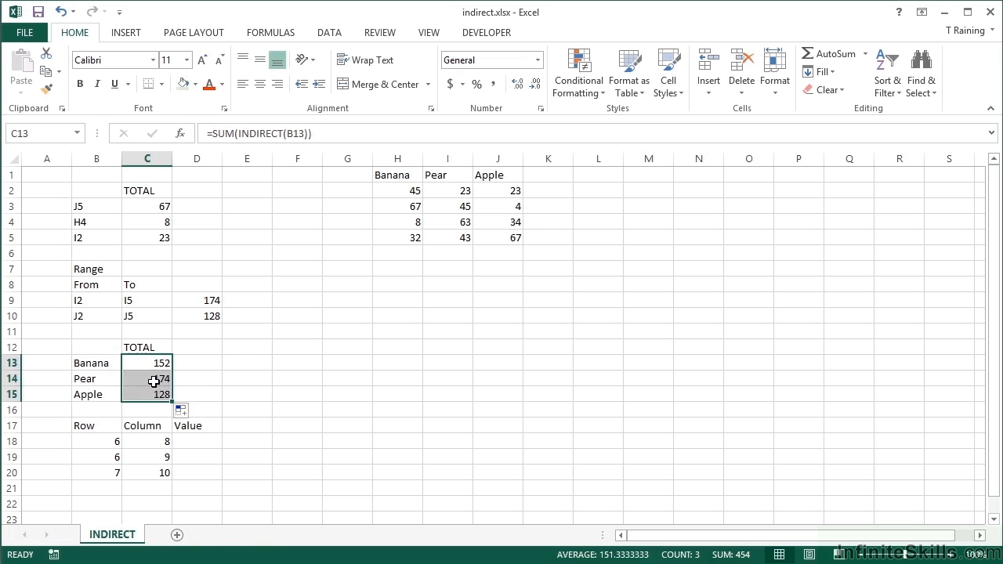
click(147, 394)
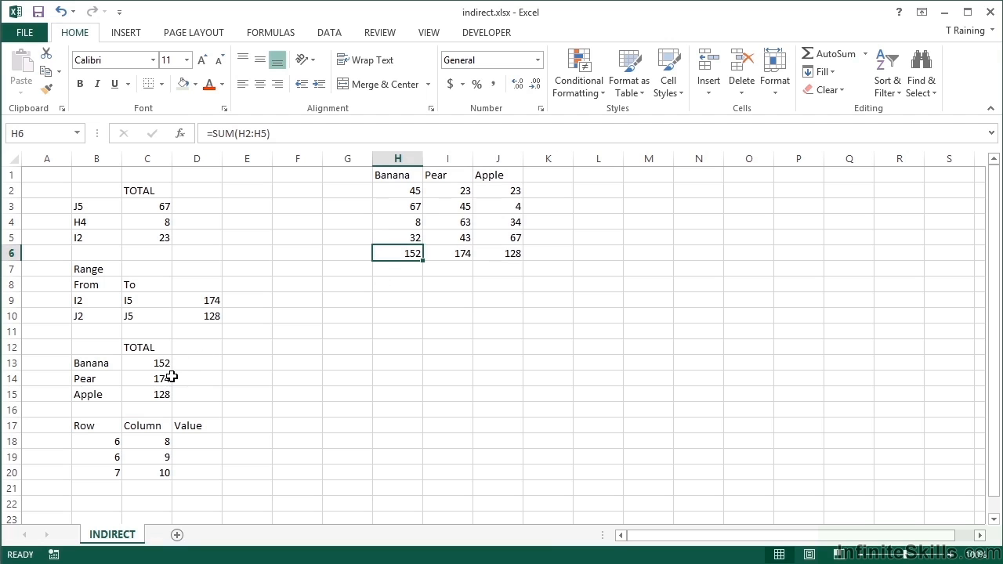
mouse_move(165, 394)
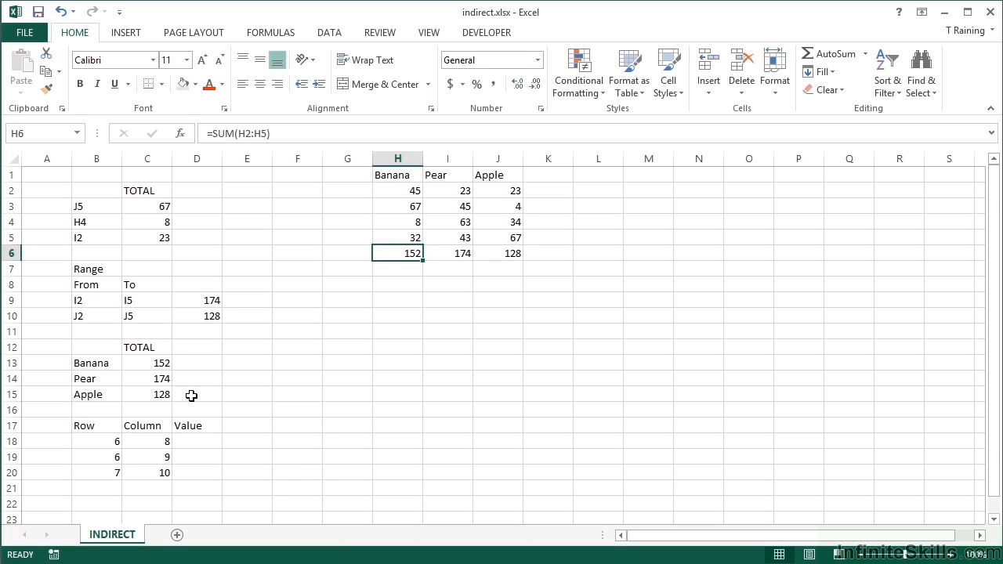
Enter =INDIRECT("R"&B18&"C"&C18,FALSE) in D18, returning 152
click(196, 440)
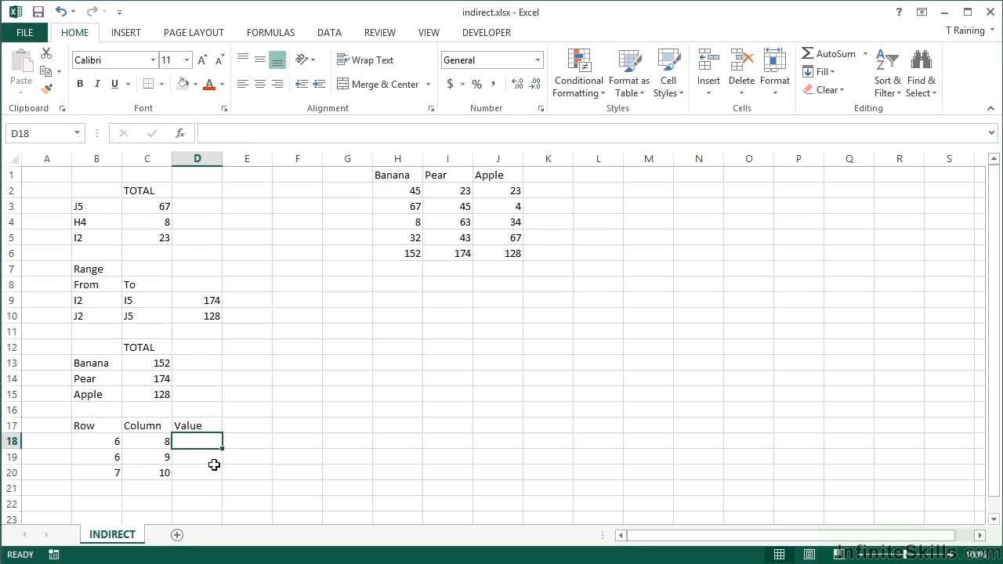
text(=indirect()
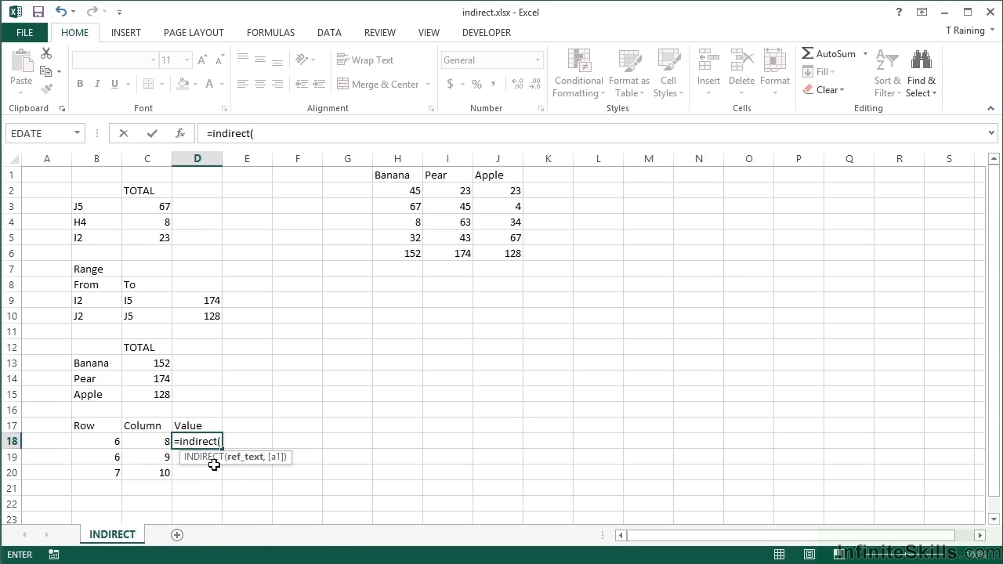
text(")
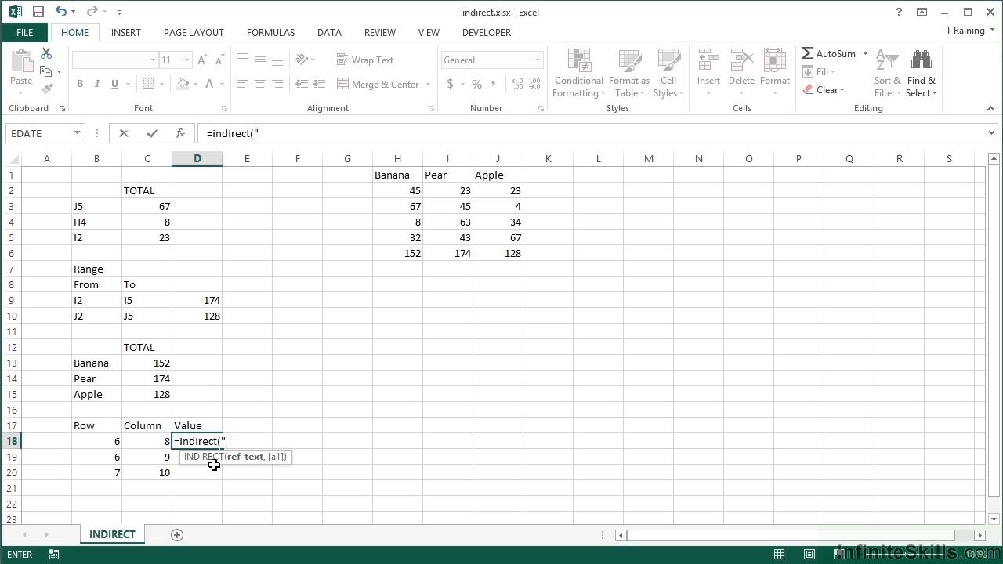
text(R"&)
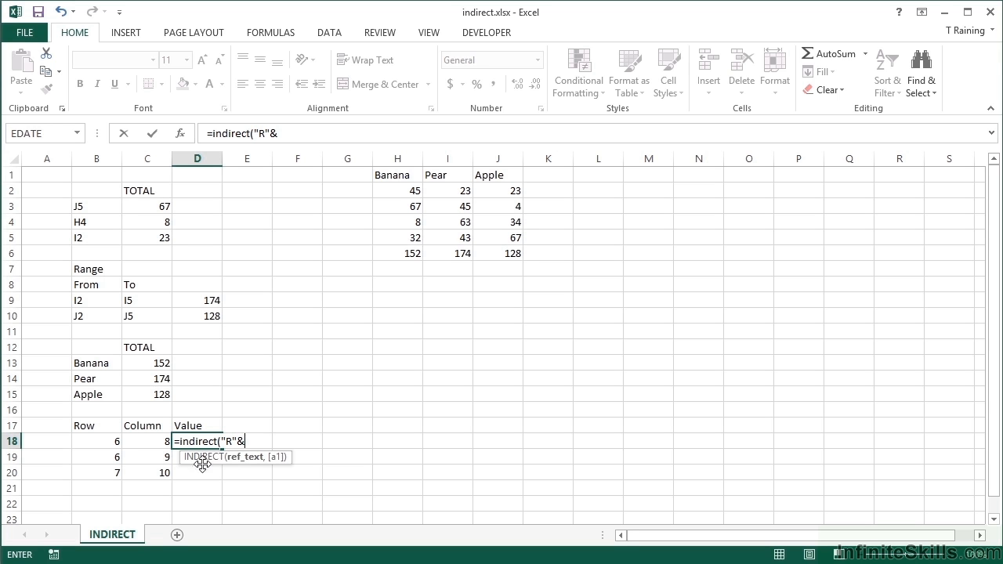
click(96, 441)
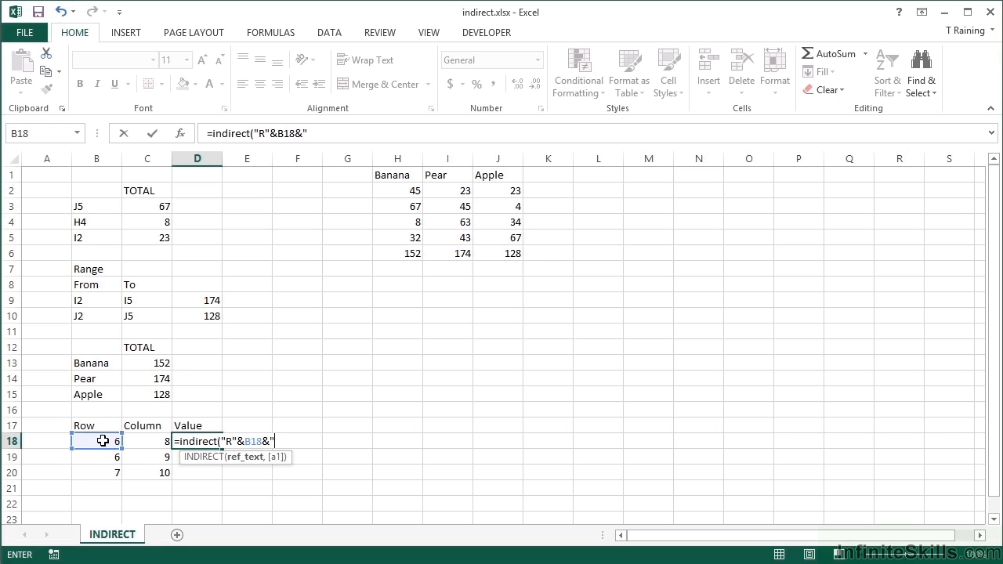
text("C"&)
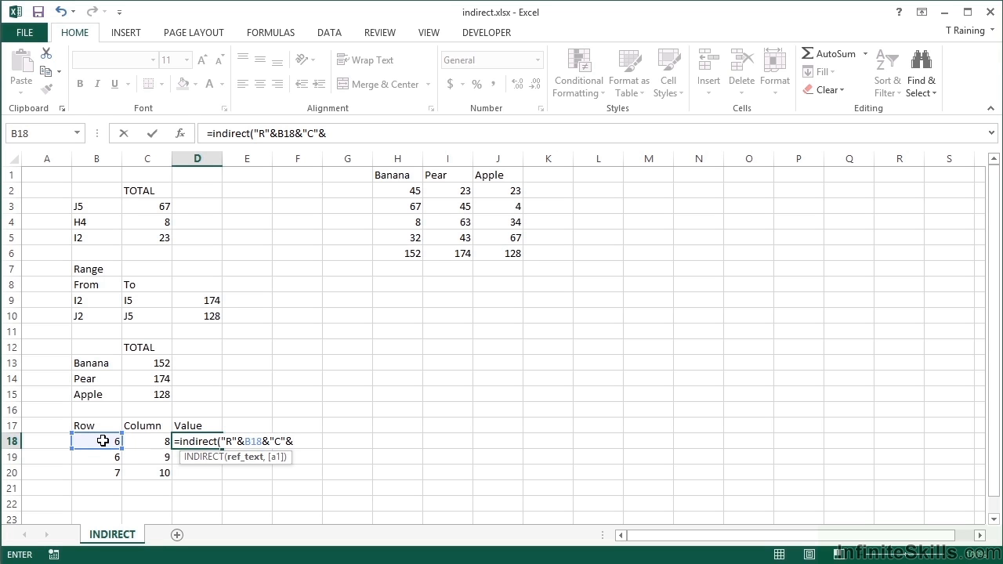
click(146, 441)
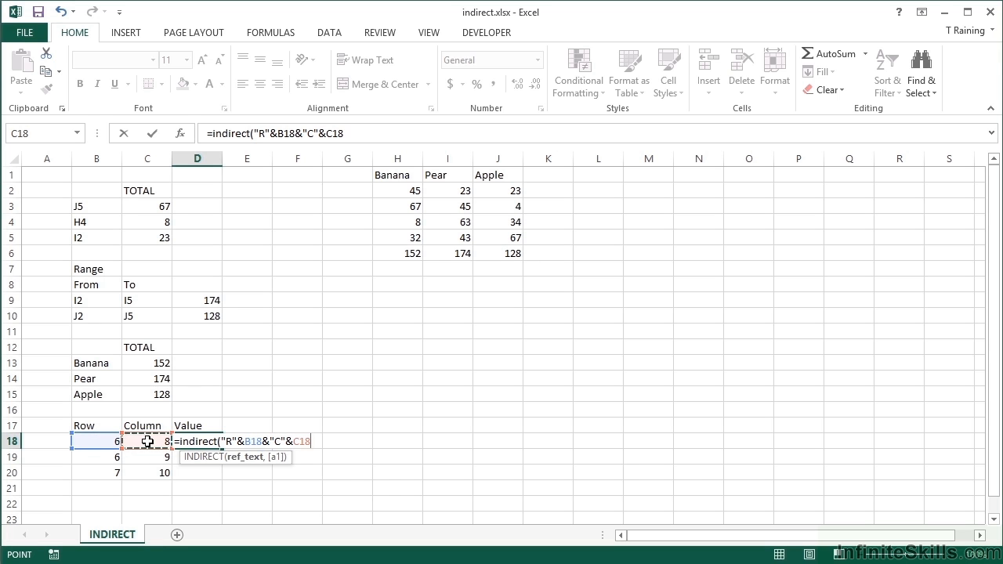
text(,)
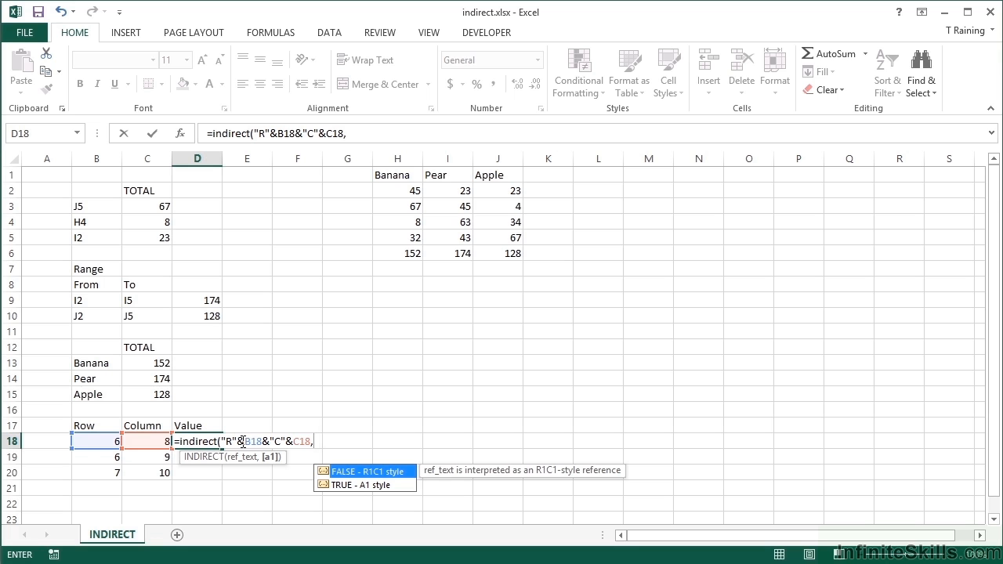
mouse_move(346, 473)
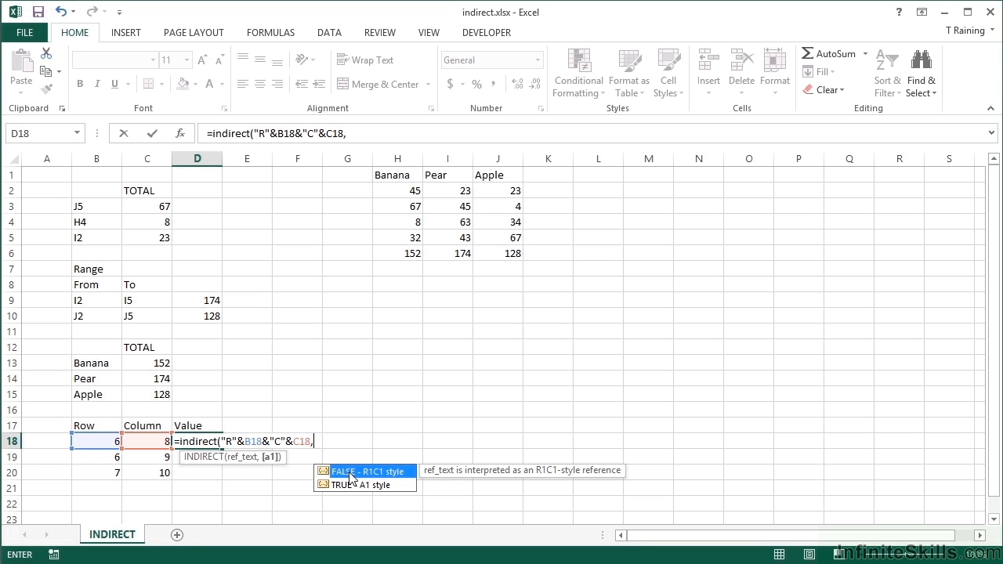
mouse_move(376, 479)
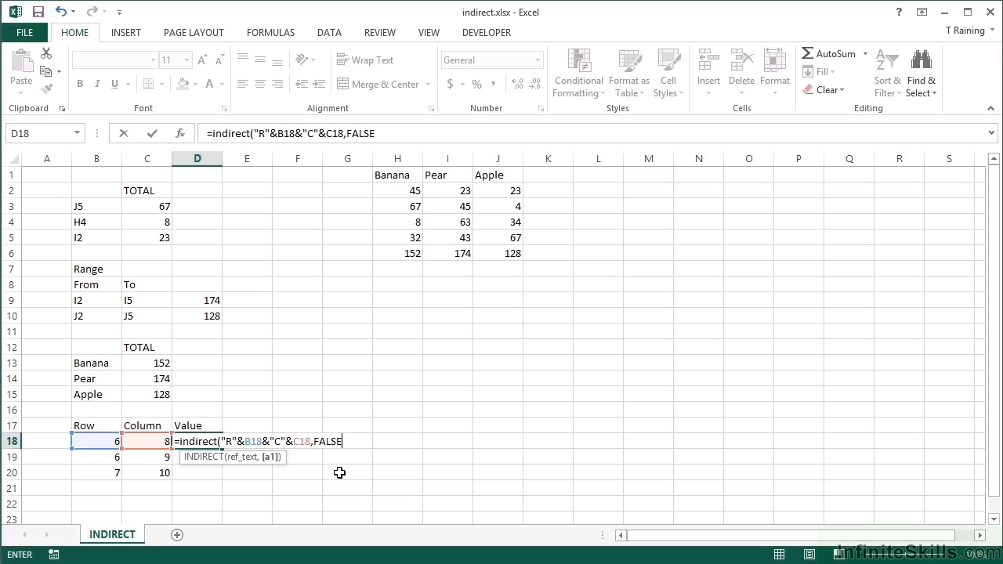
text())
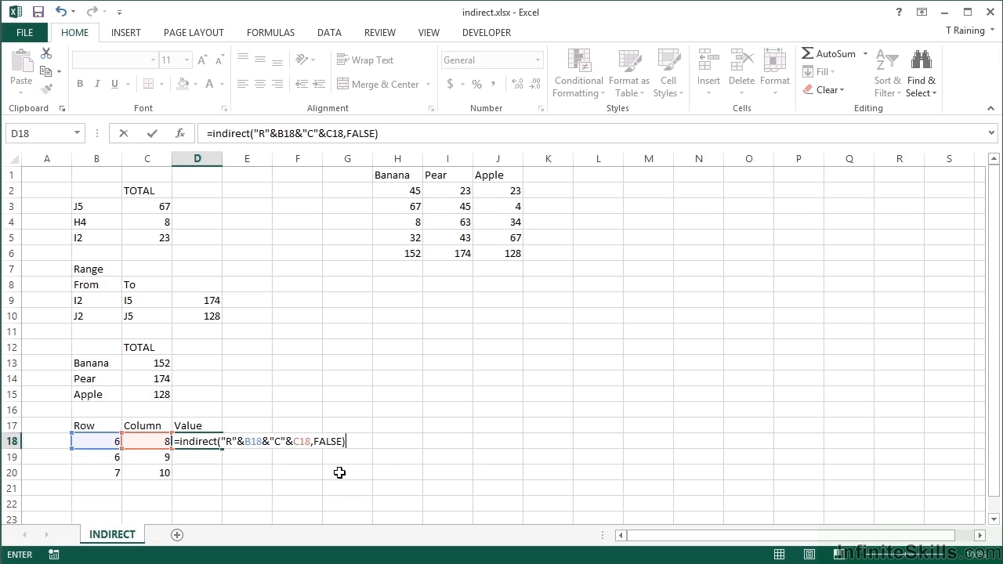
key(Enter)
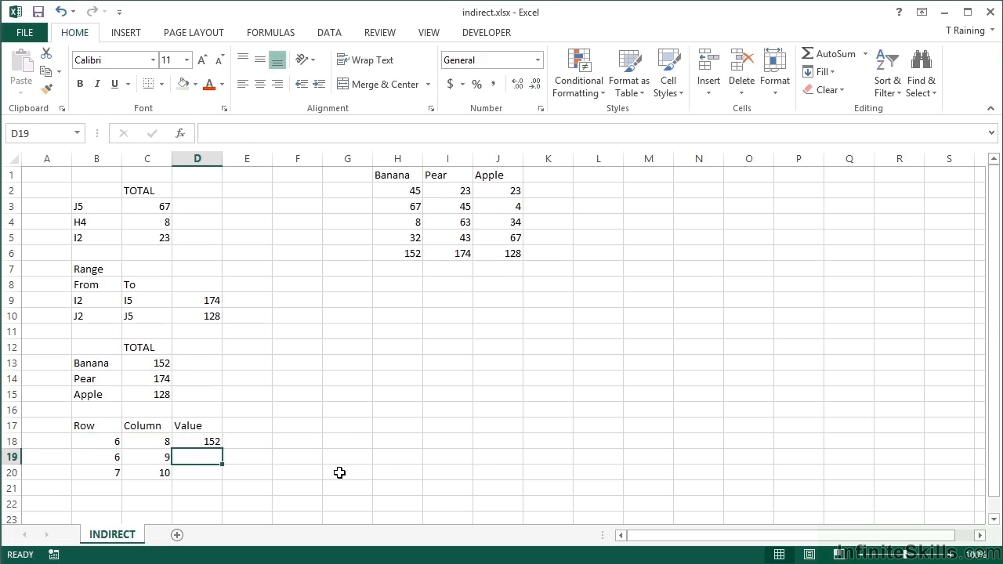
Copy the R1C1 formula into D19:D20, showing 174 and 0, and check D20's references
click(197, 441)
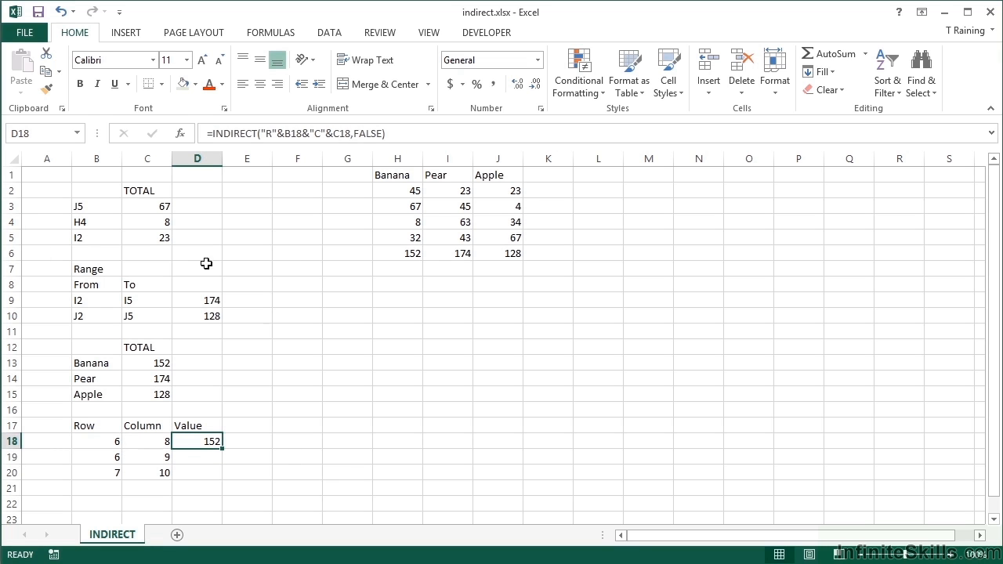
mouse_move(62, 251)
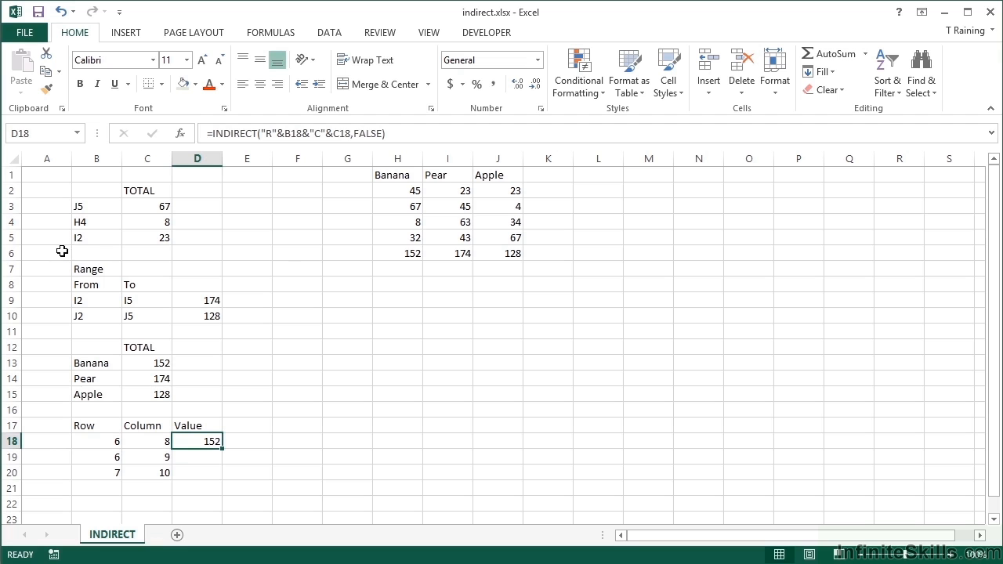
mouse_move(312, 253)
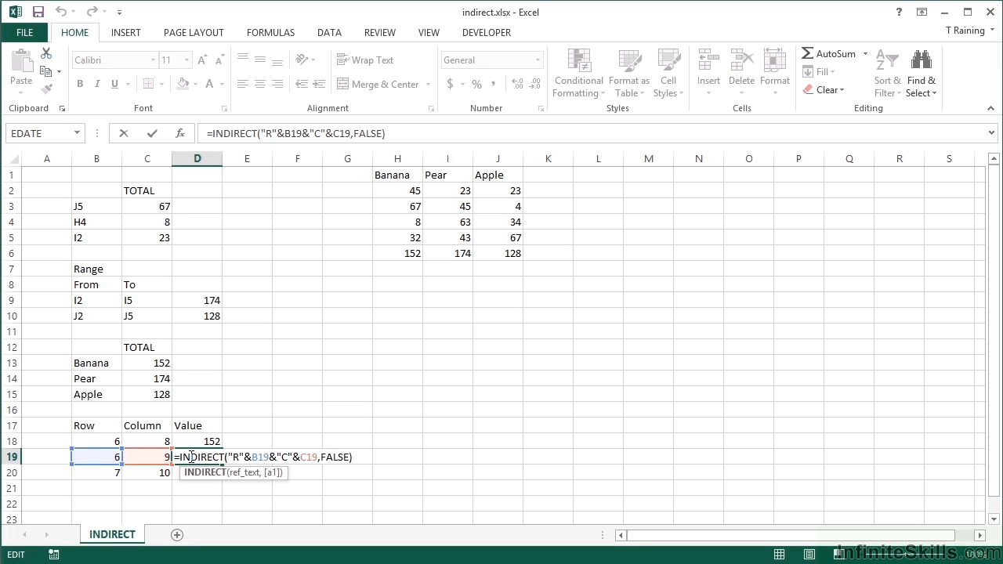
key(Enter)
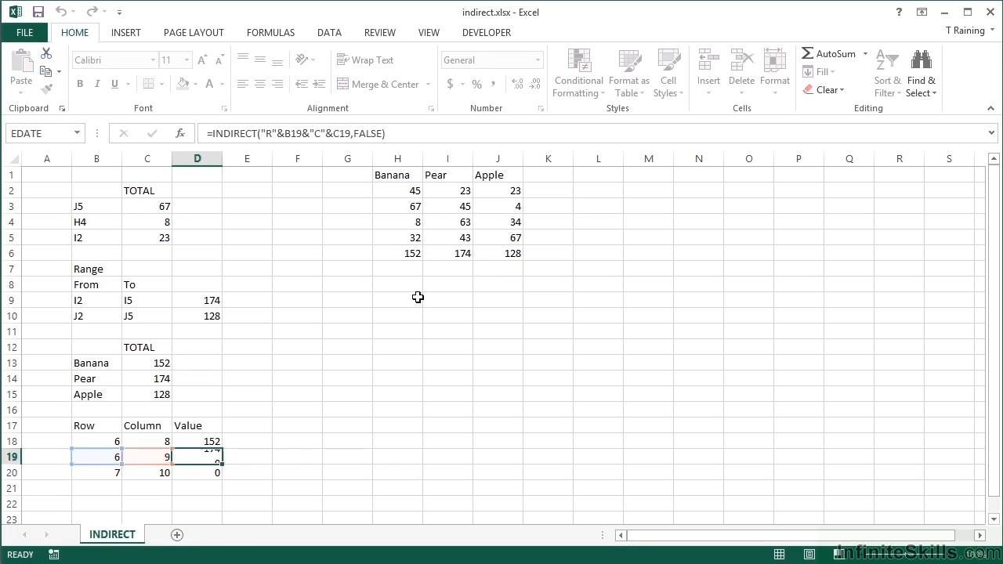
click(196, 472)
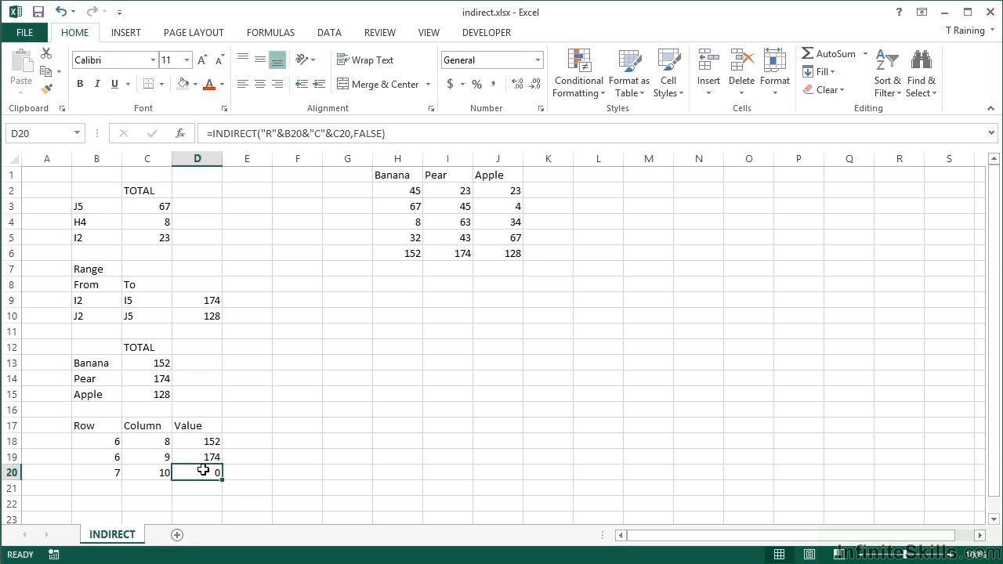
double_click(201, 472)
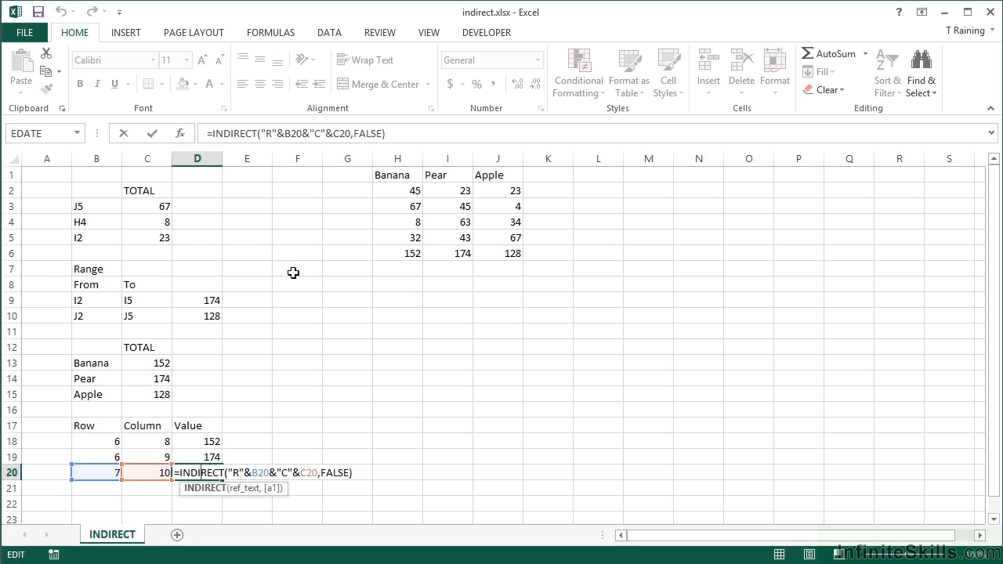
mouse_move(488, 269)
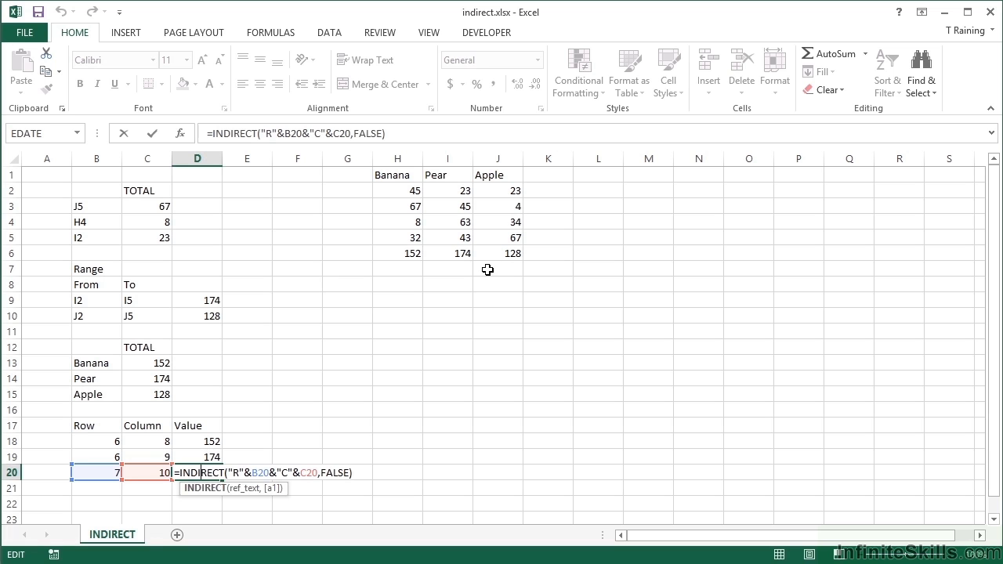
key(Enter)
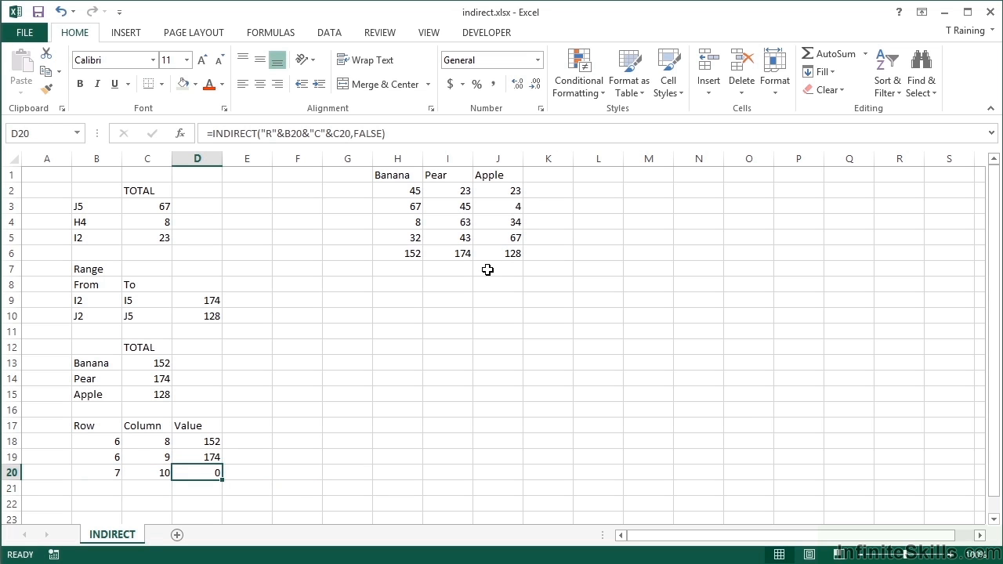